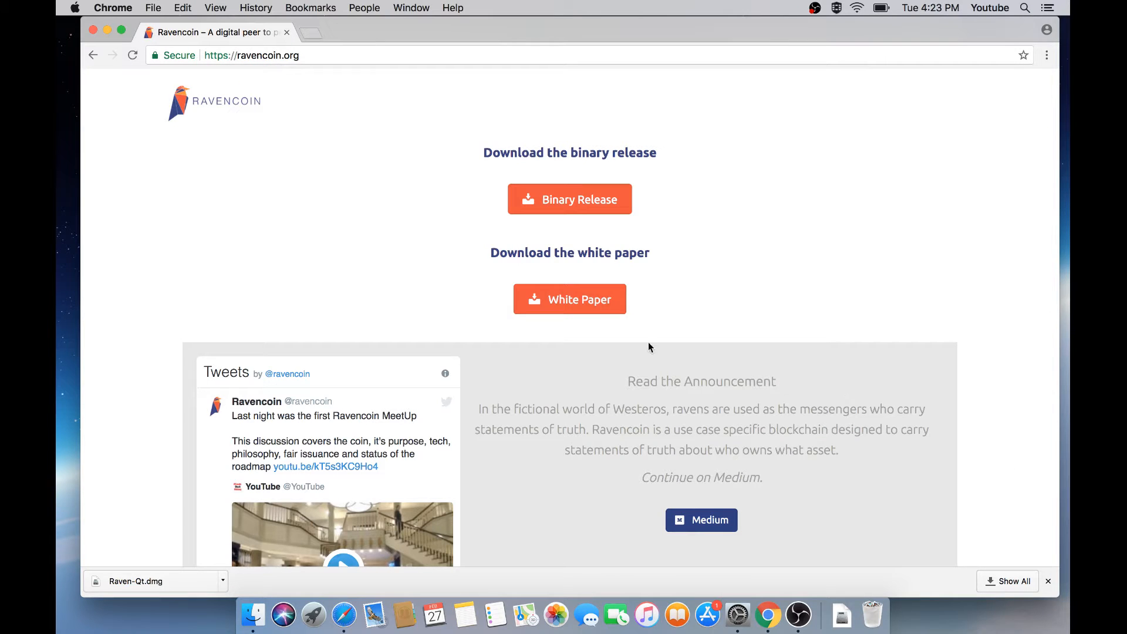
mouse_move(384, 121)
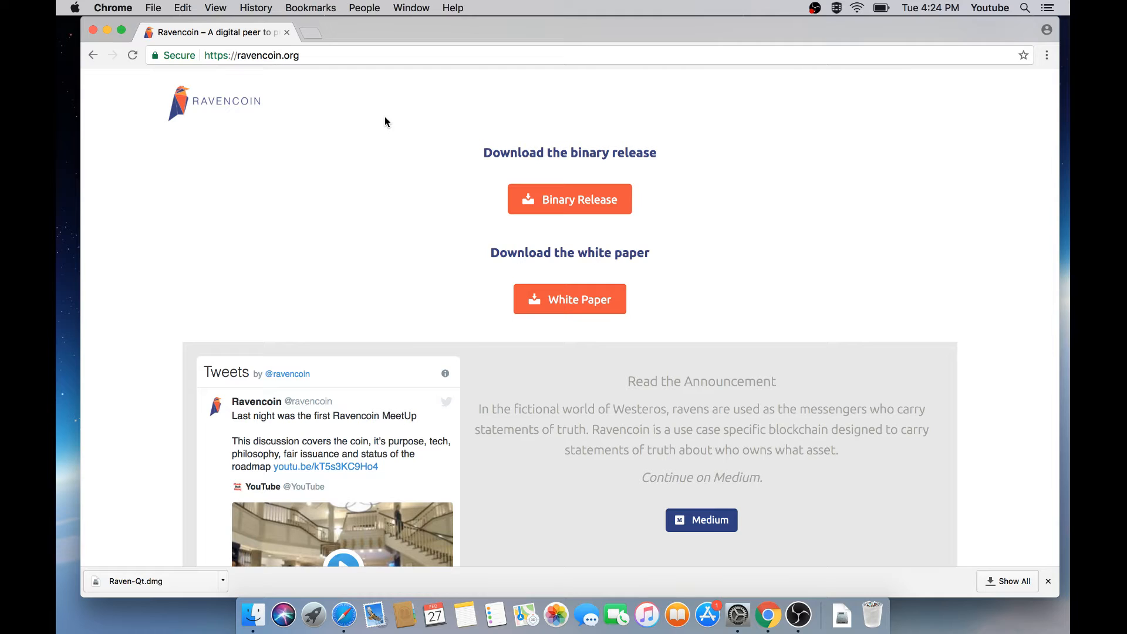
mouse_move(314, 67)
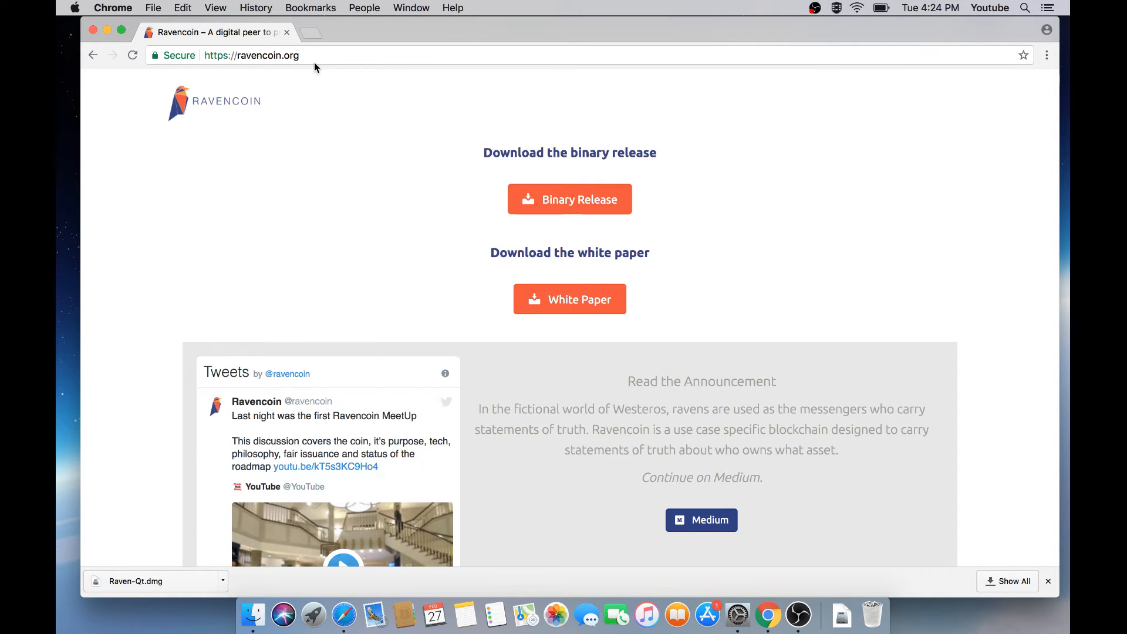
mouse_move(333, 108)
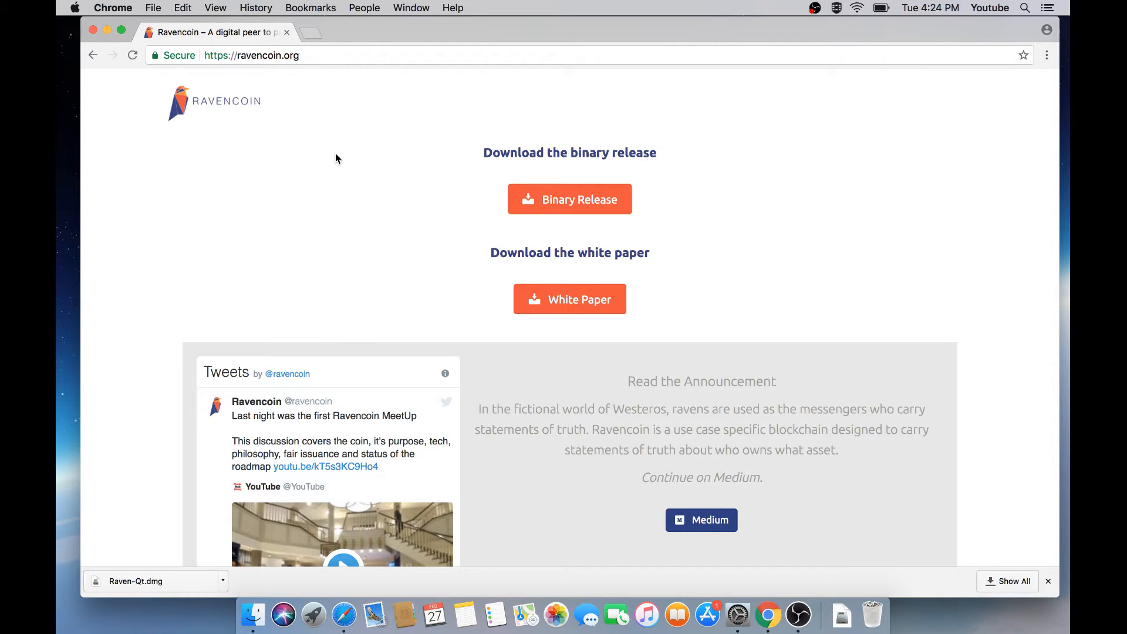
mouse_move(340, 70)
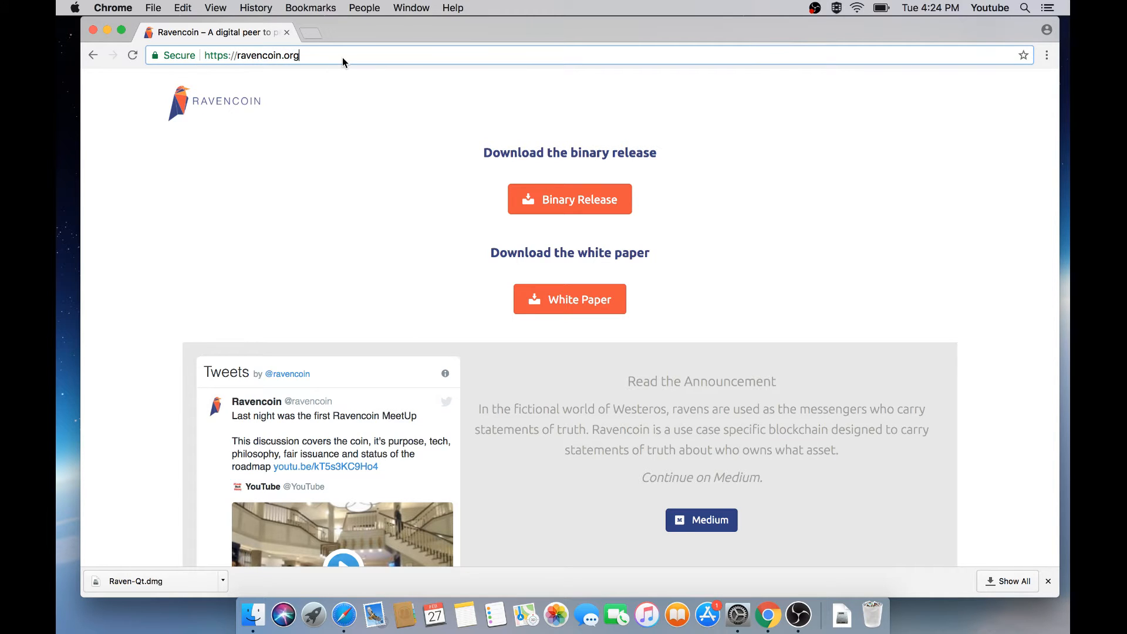
mouse_move(401, 307)
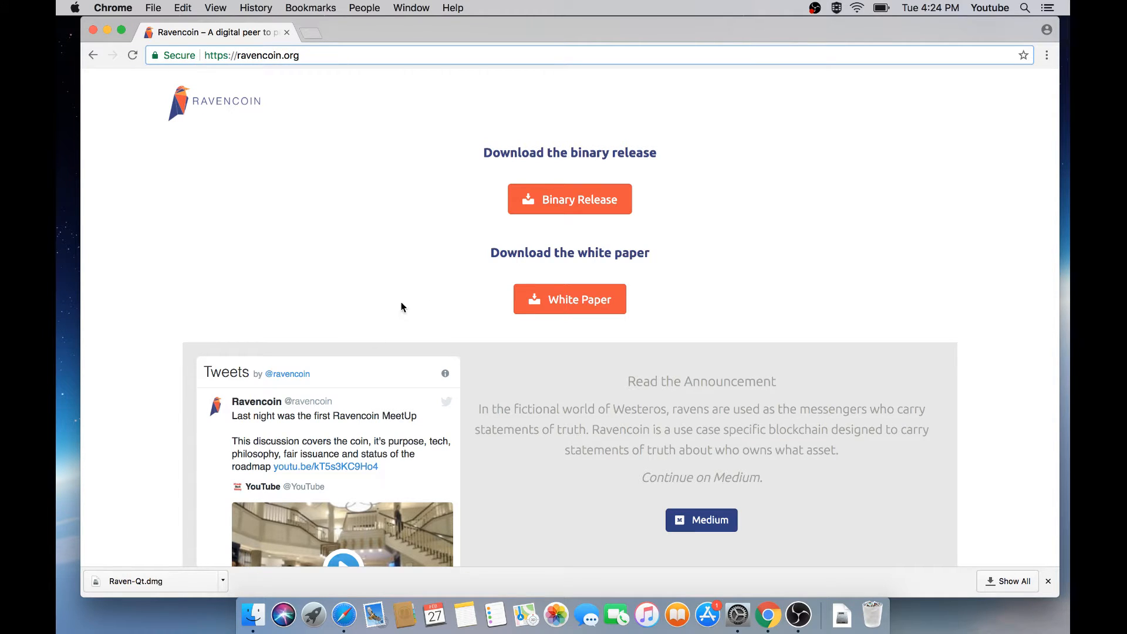
Open the Ravencoin binaries/release mac folder on GitHub and scroll to the Mac download instructions
scroll("down", 3)
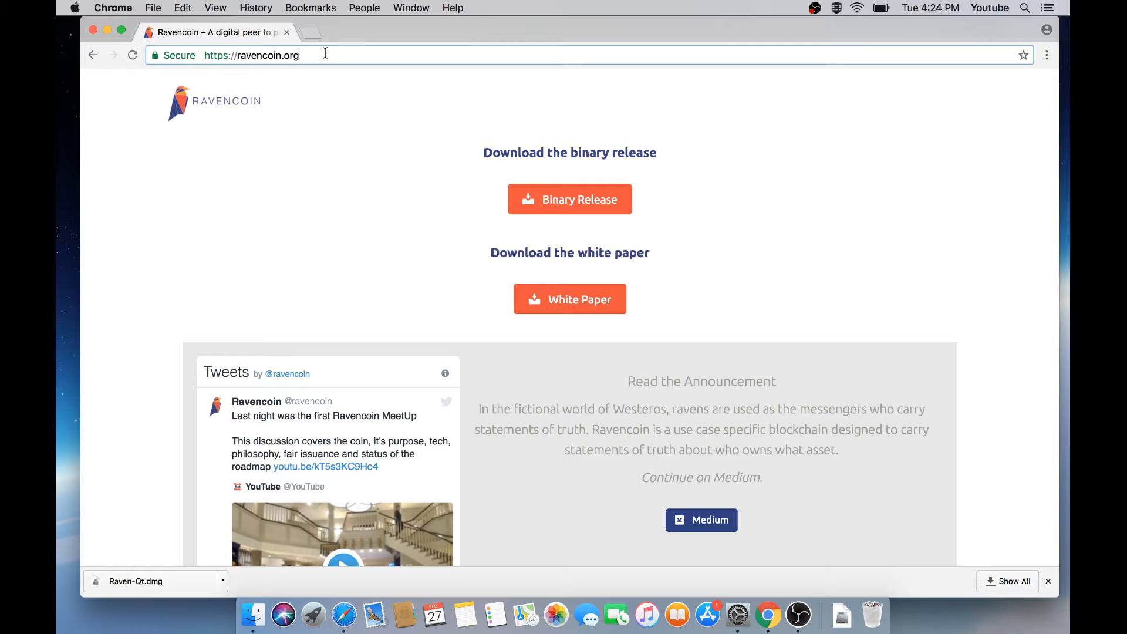
mouse_move(548, 211)
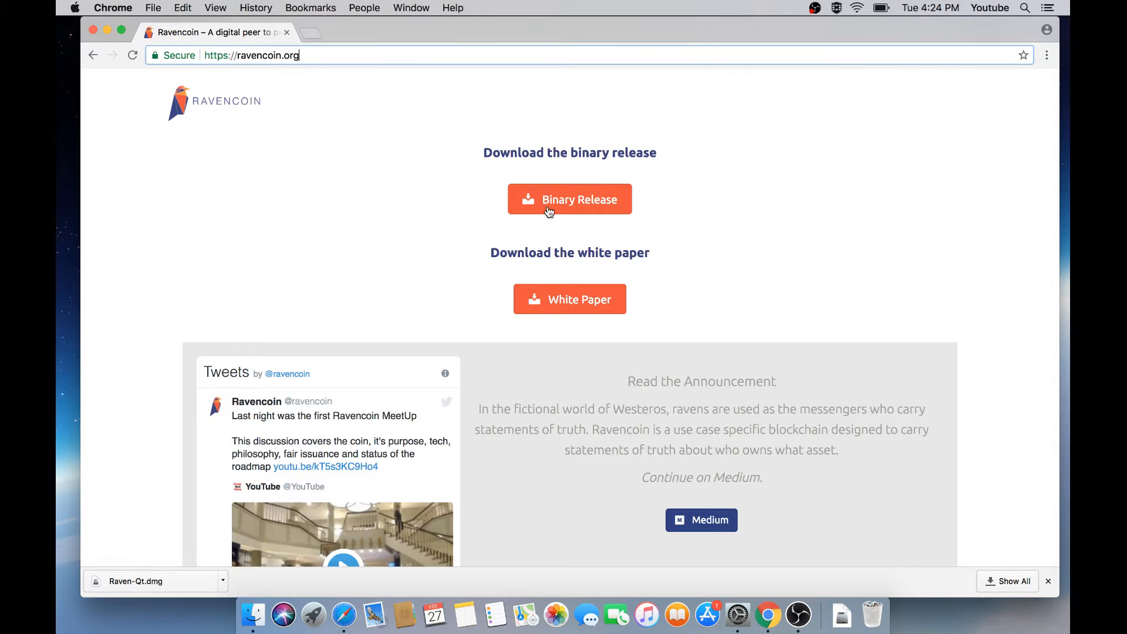
left_click(569, 199)
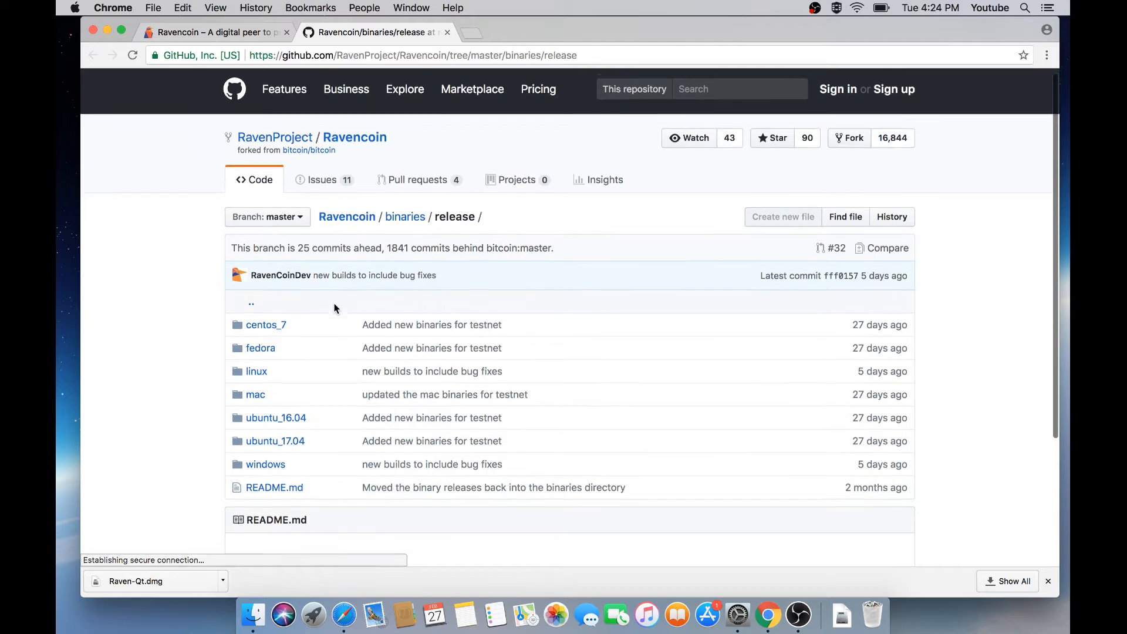
scroll("down", 3)
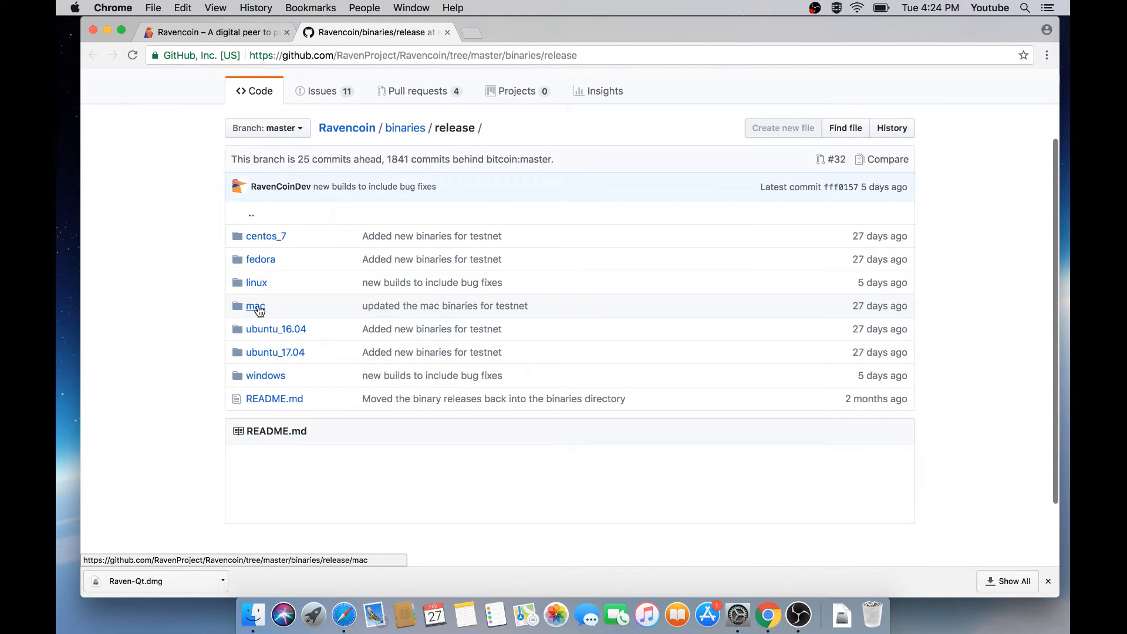
left_click(255, 305)
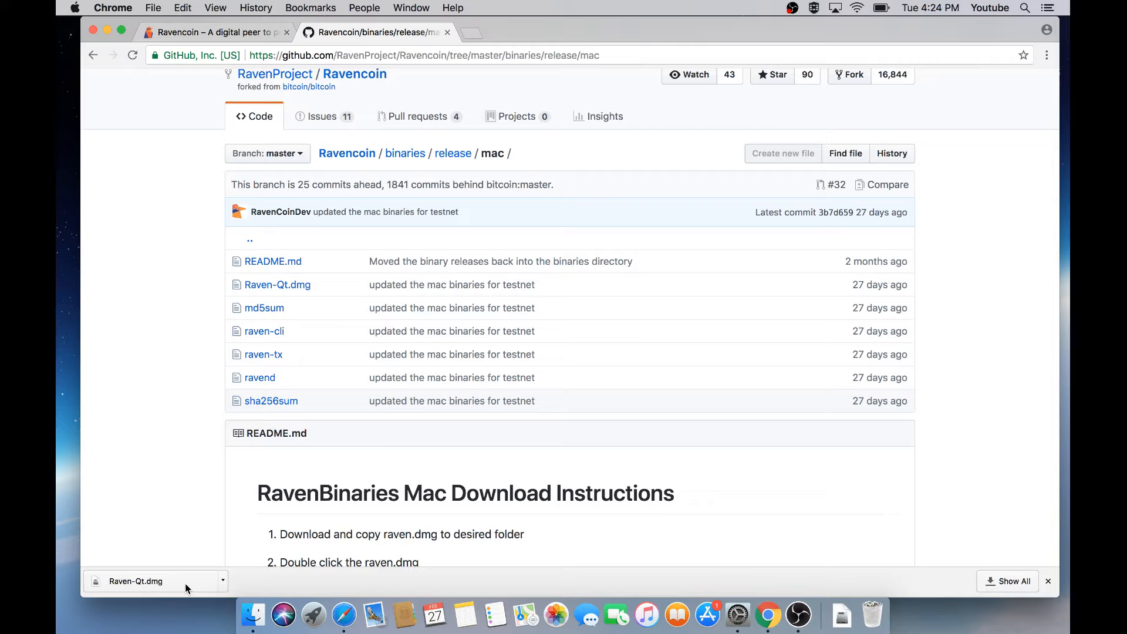
mouse_move(261, 323)
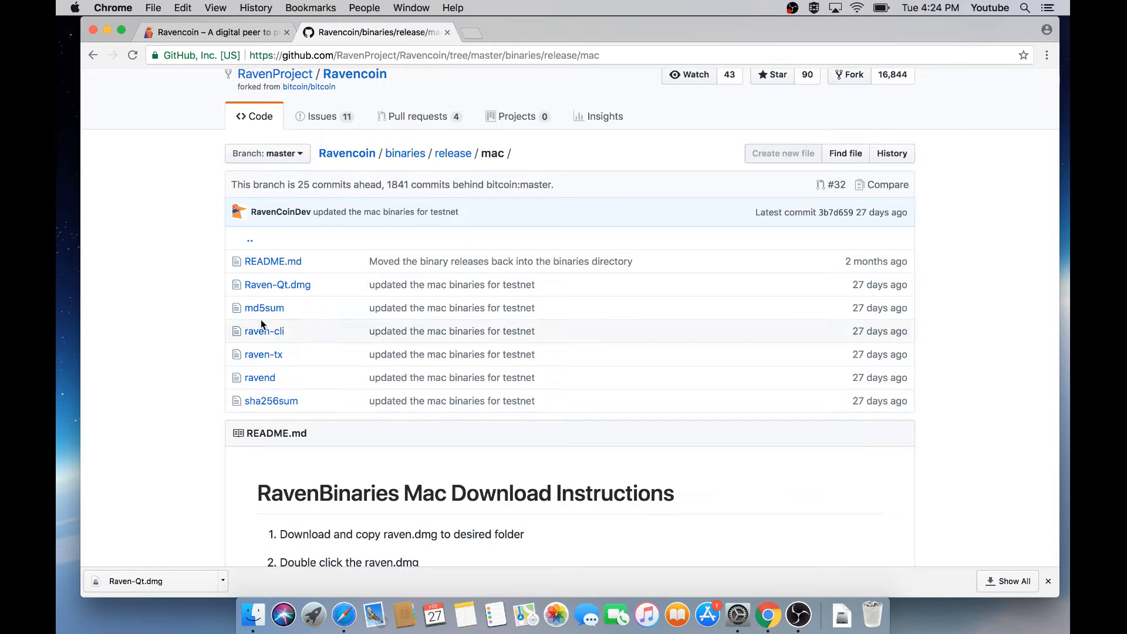
mouse_move(276, 285)
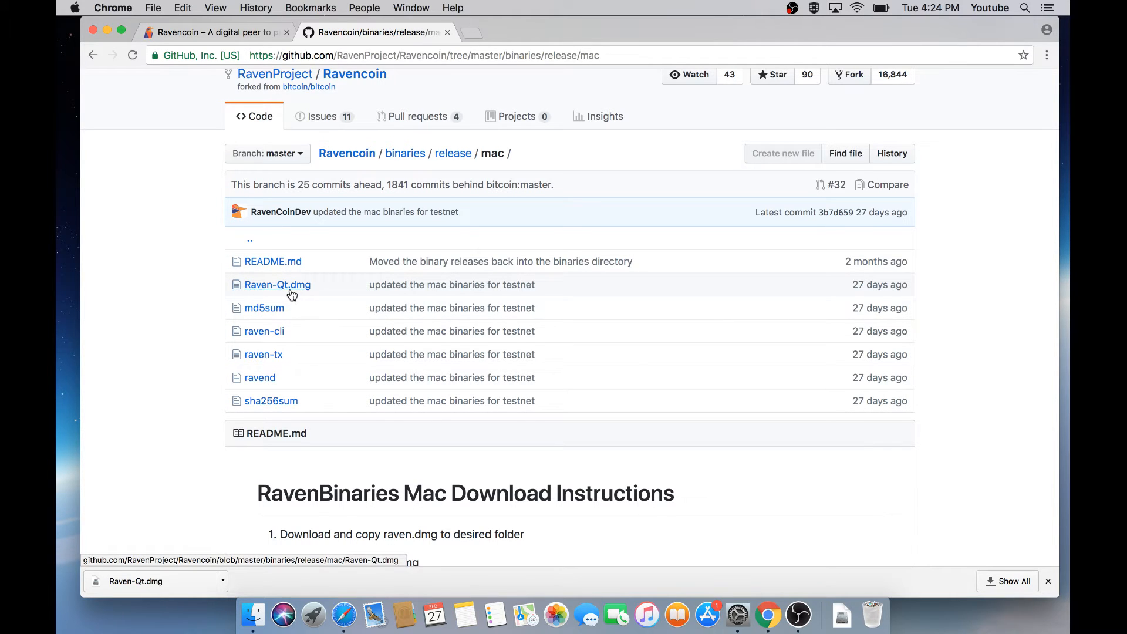
mouse_move(240, 335)
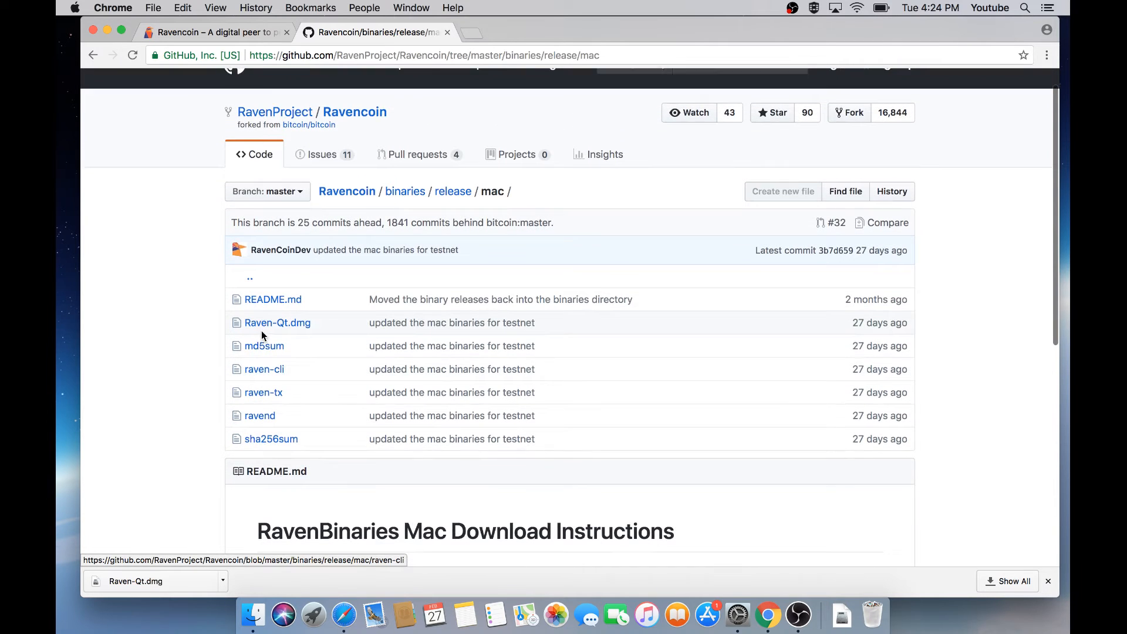
mouse_move(259, 416)
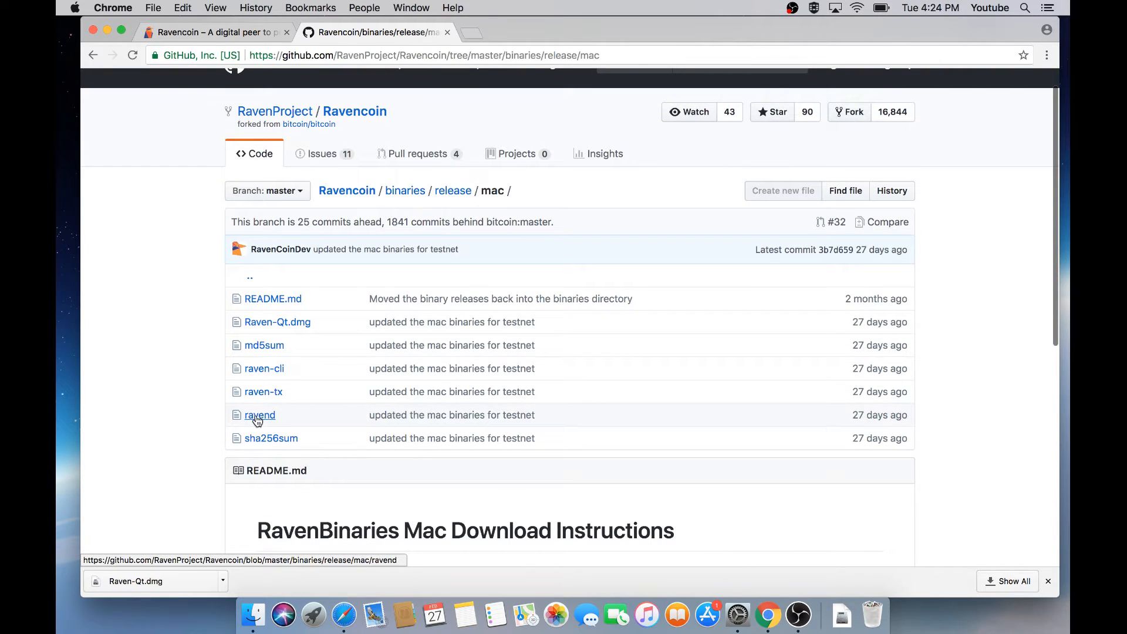
scroll("down", 3)
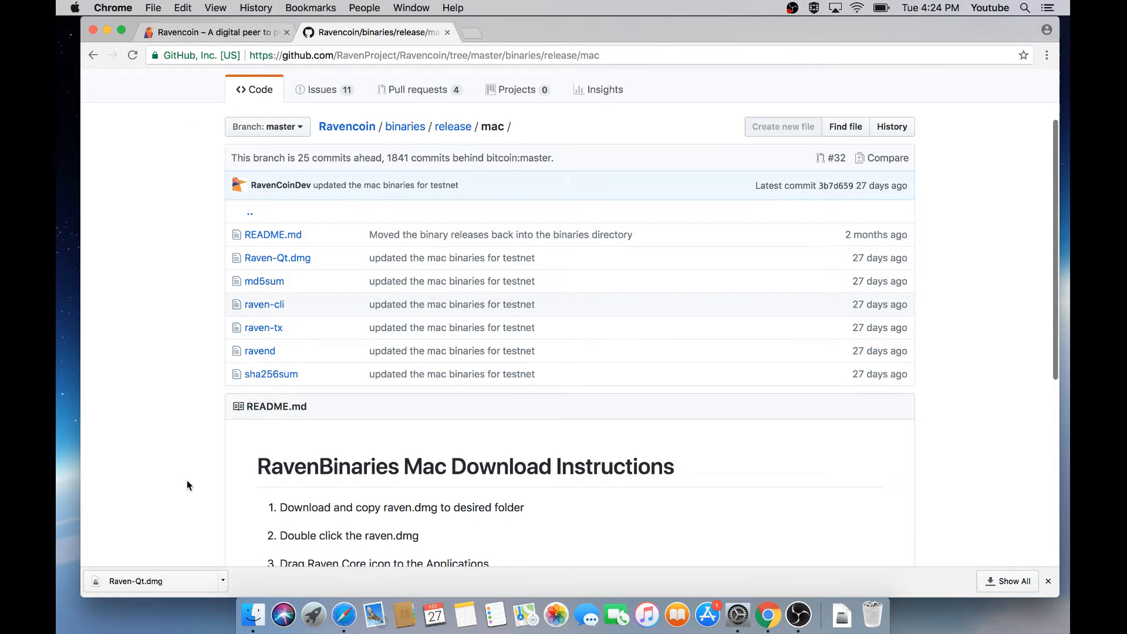
mouse_move(182, 444)
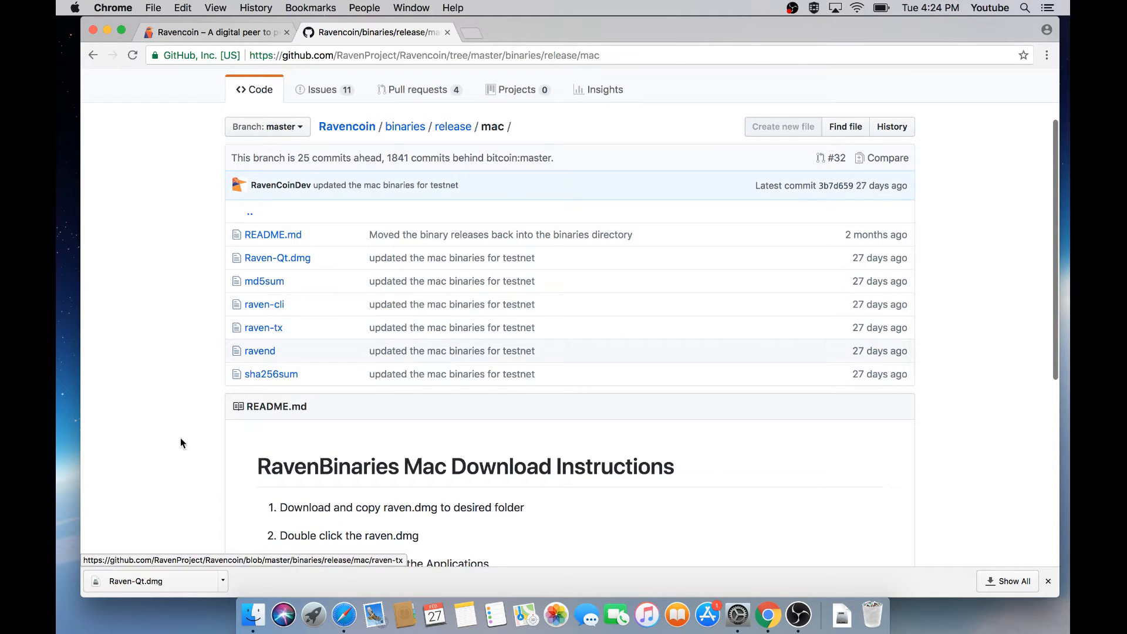
mouse_move(842, 616)
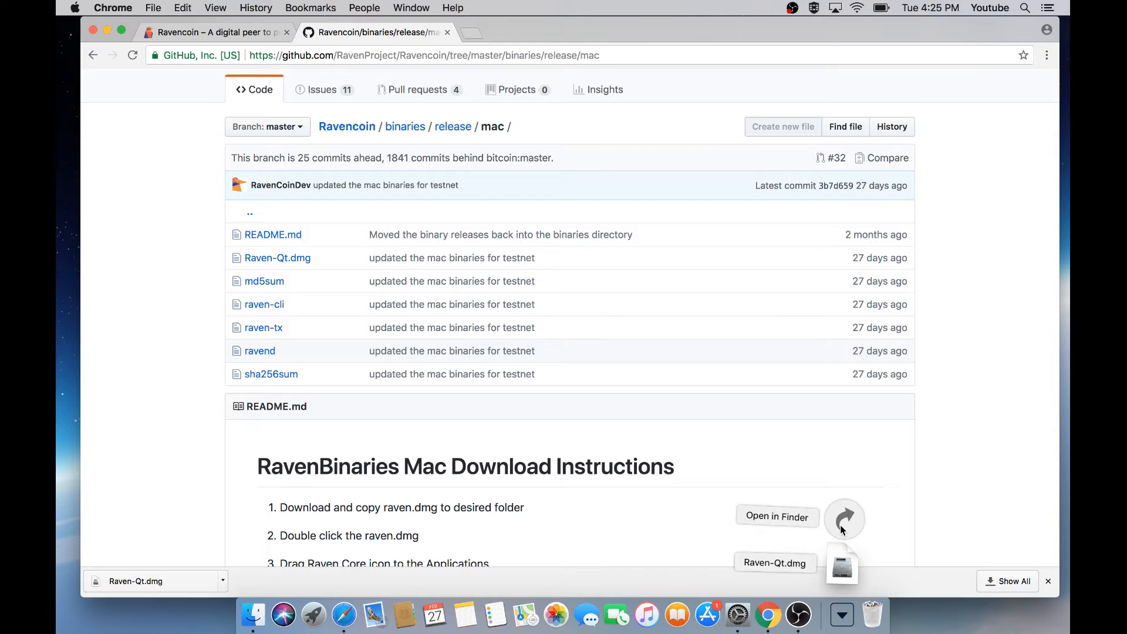
Open the downloaded Raven-Qt.dmg in Finder and drag Raven Core onto Applications
left_click(777, 516)
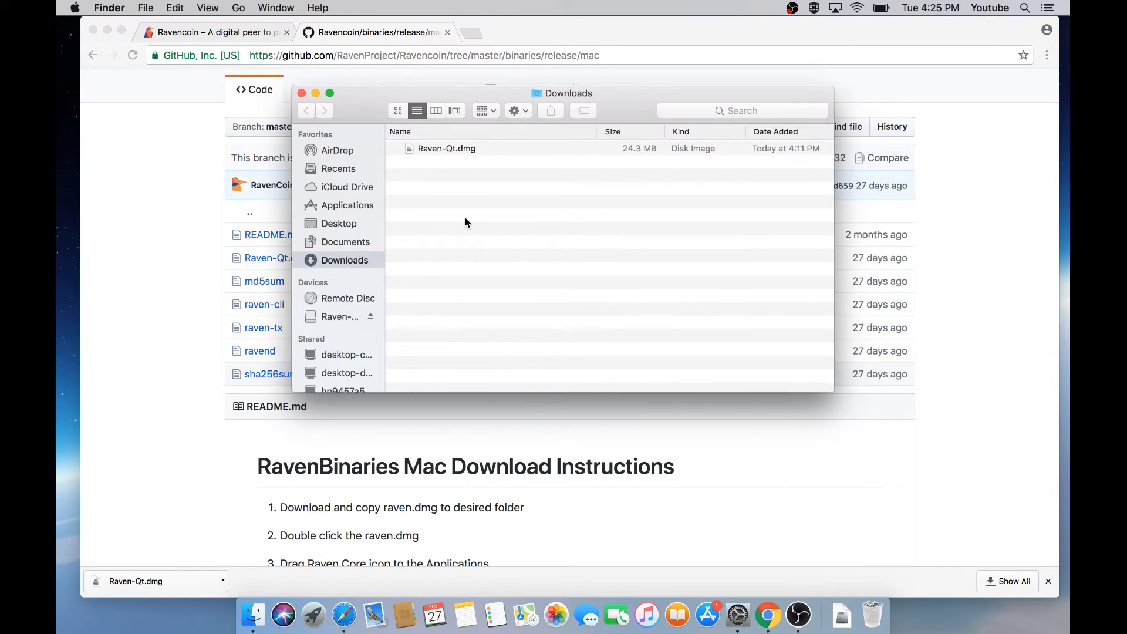
mouse_move(433, 157)
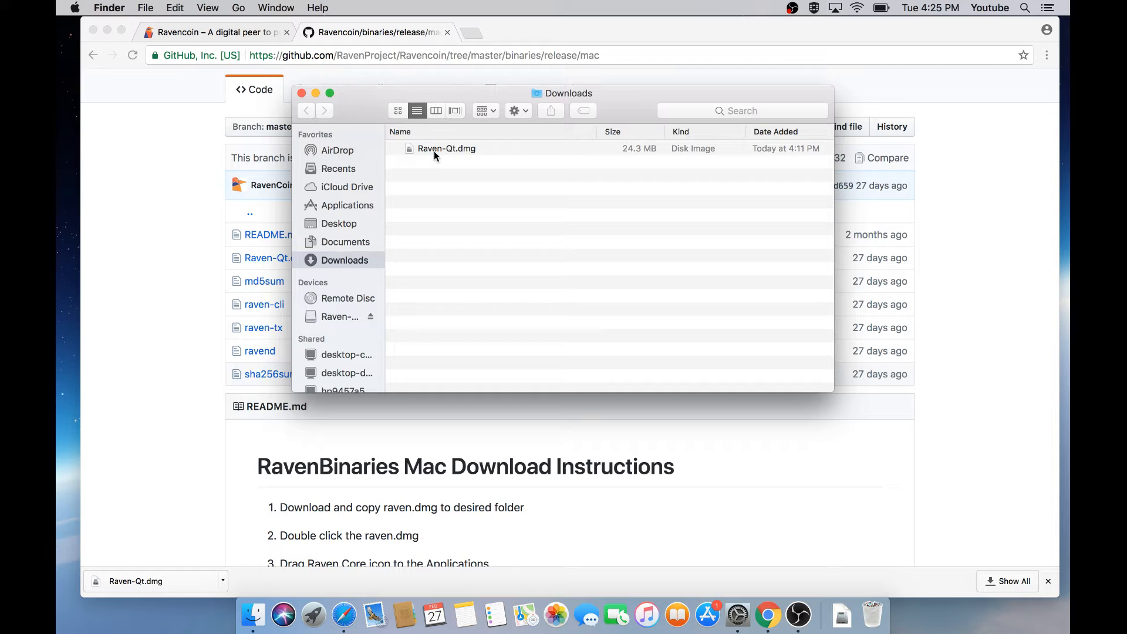
double_click(446, 148)
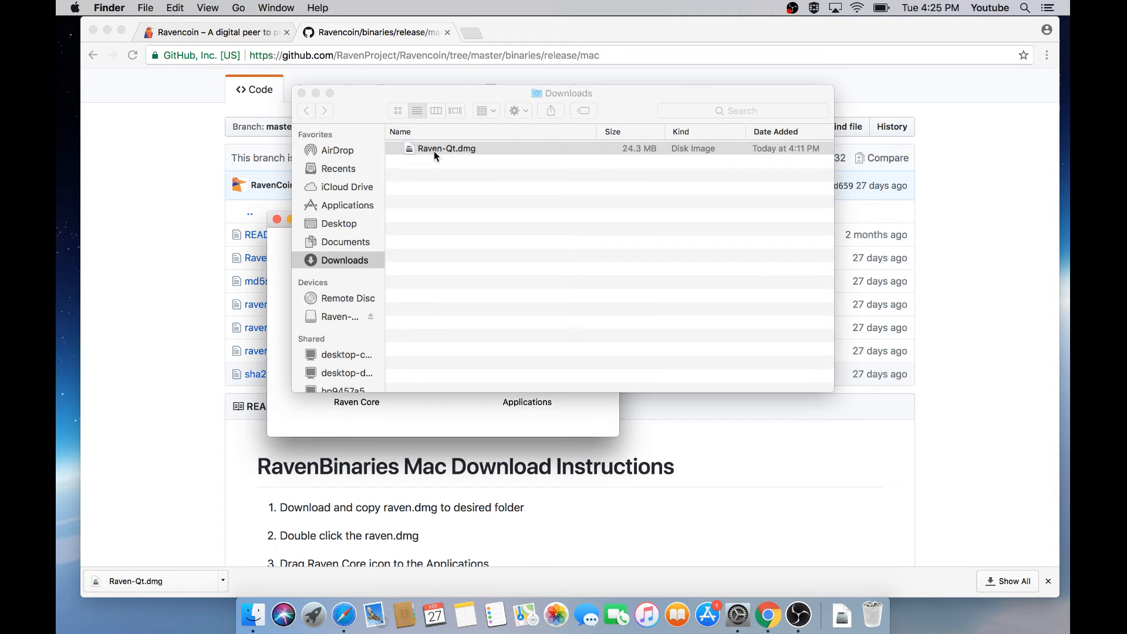
double_click(446, 148)
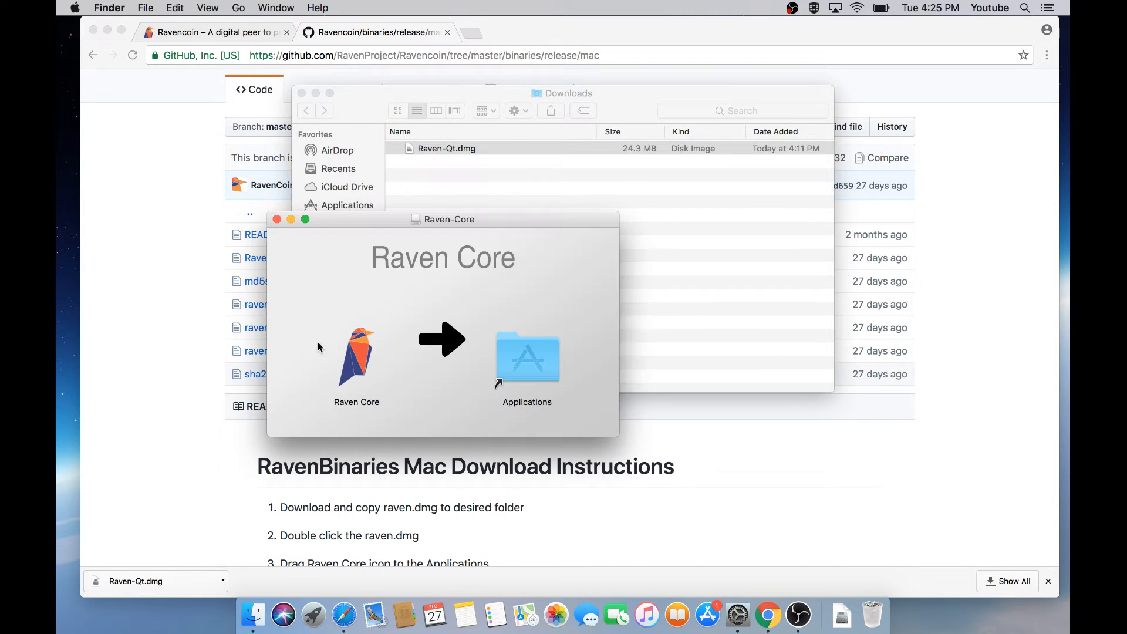
left_click(356, 352)
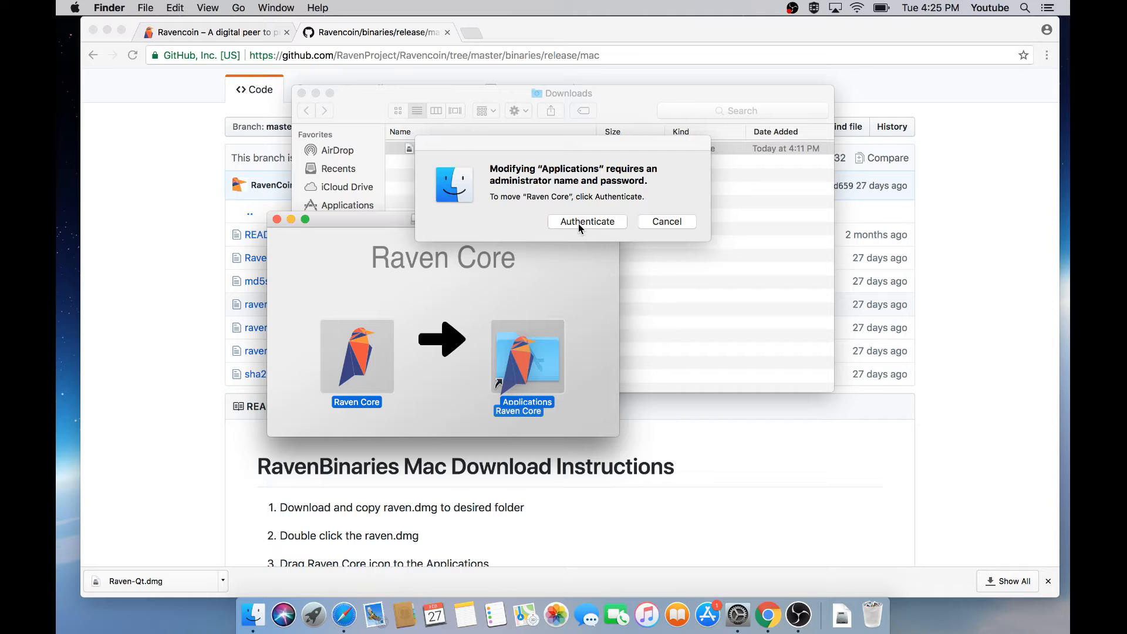
Authorize copying Raven Core with the administrator name and password, then close the disk image window
left_click(586, 221)
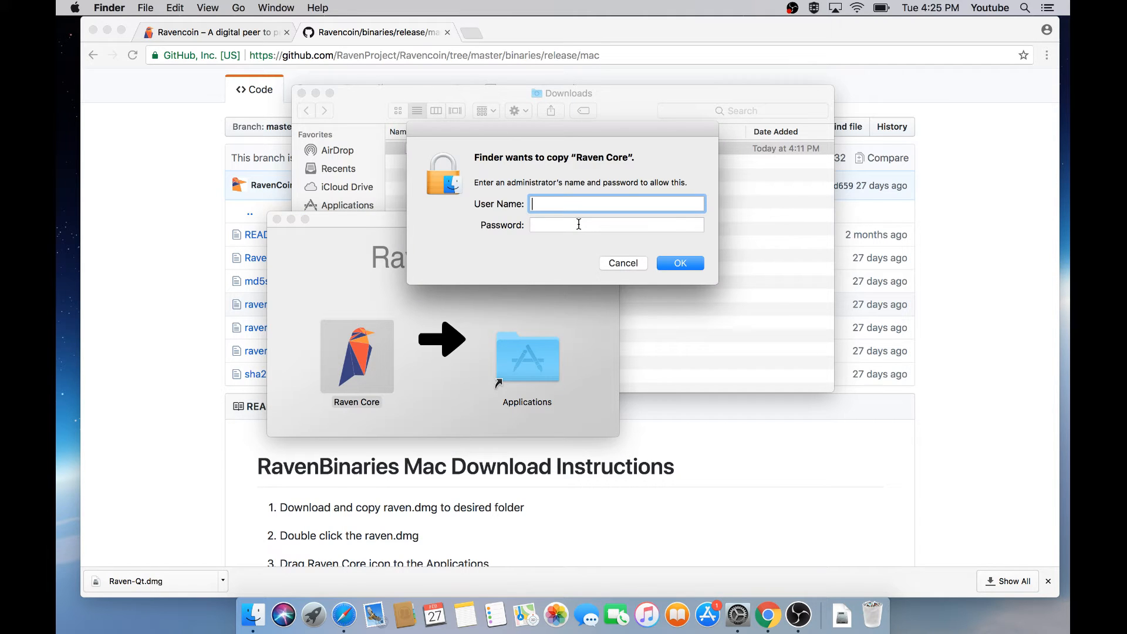
type("cryopt")
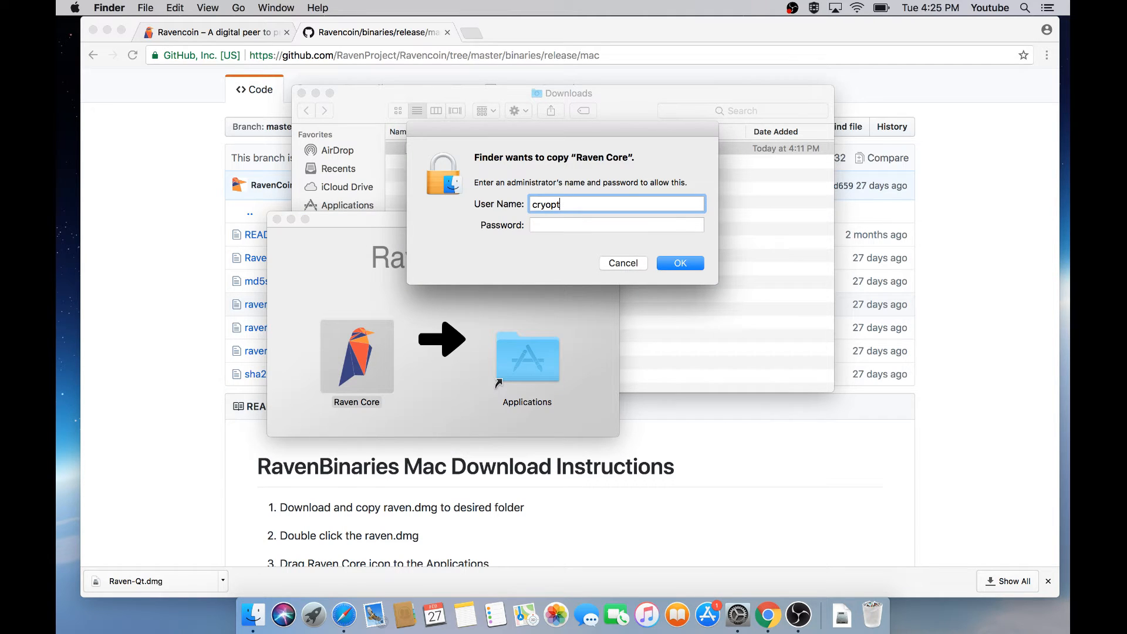
type("o")
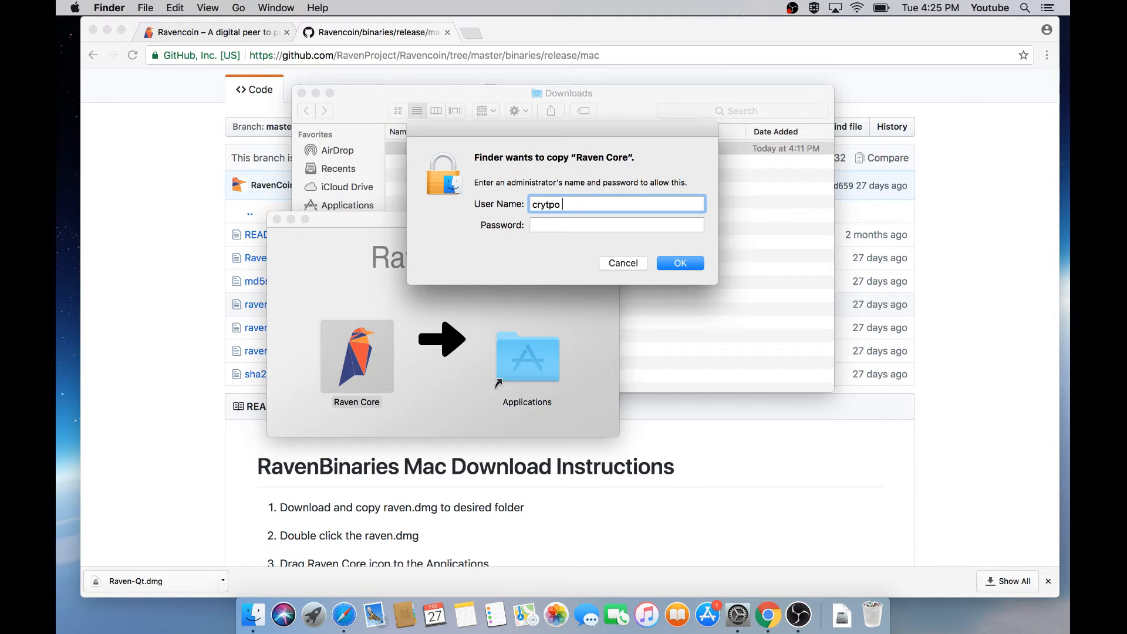
type("explorer")
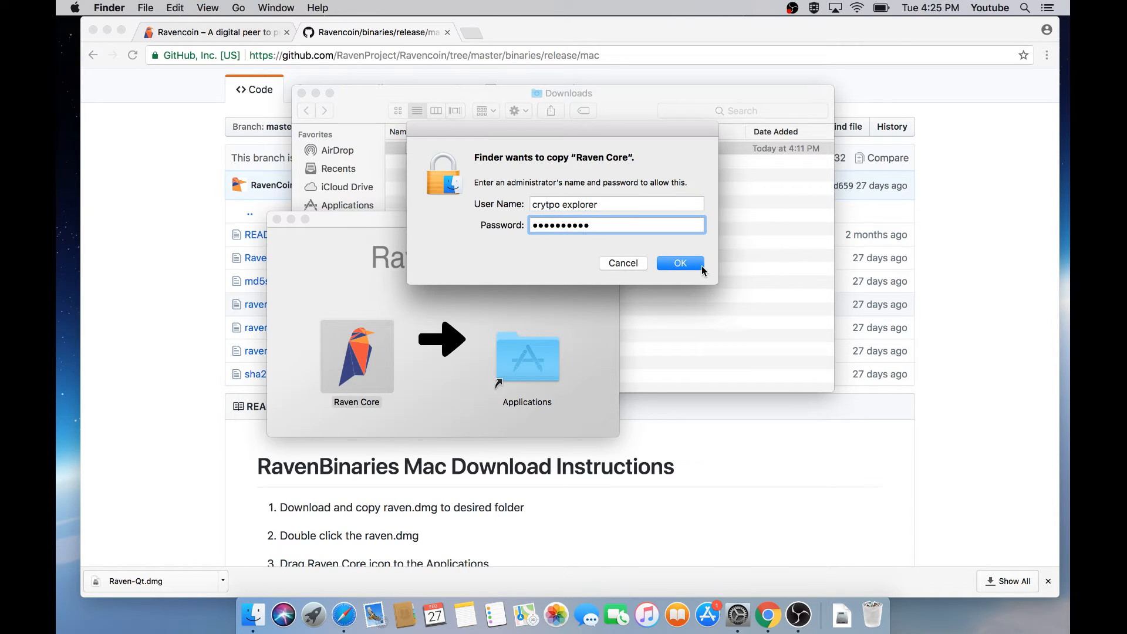
left_click(679, 263)
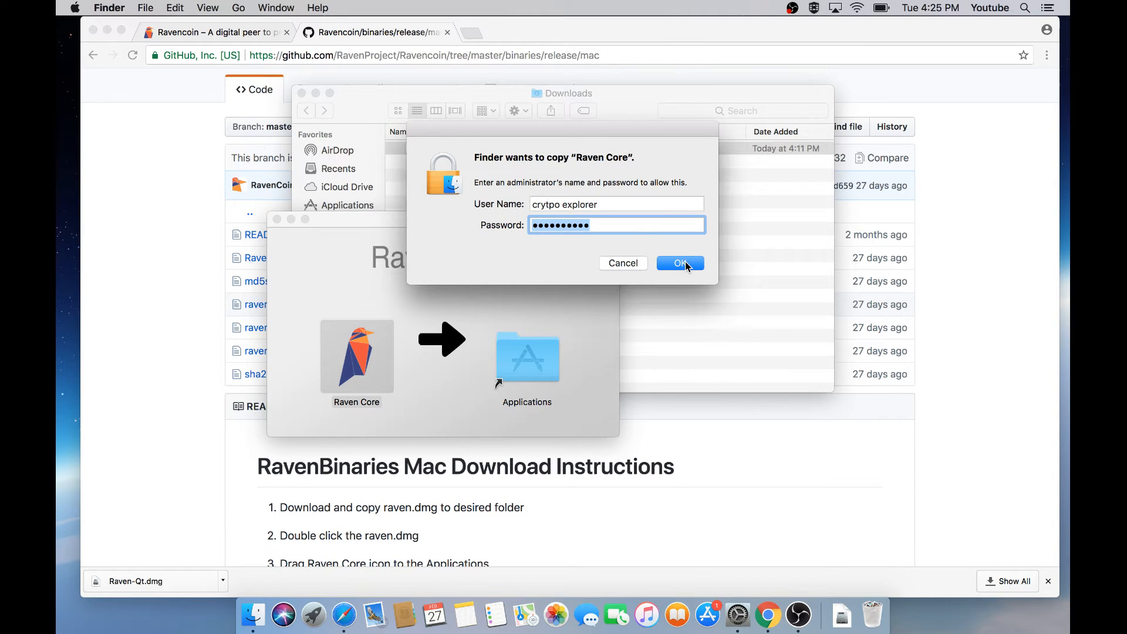
left_click(679, 263)
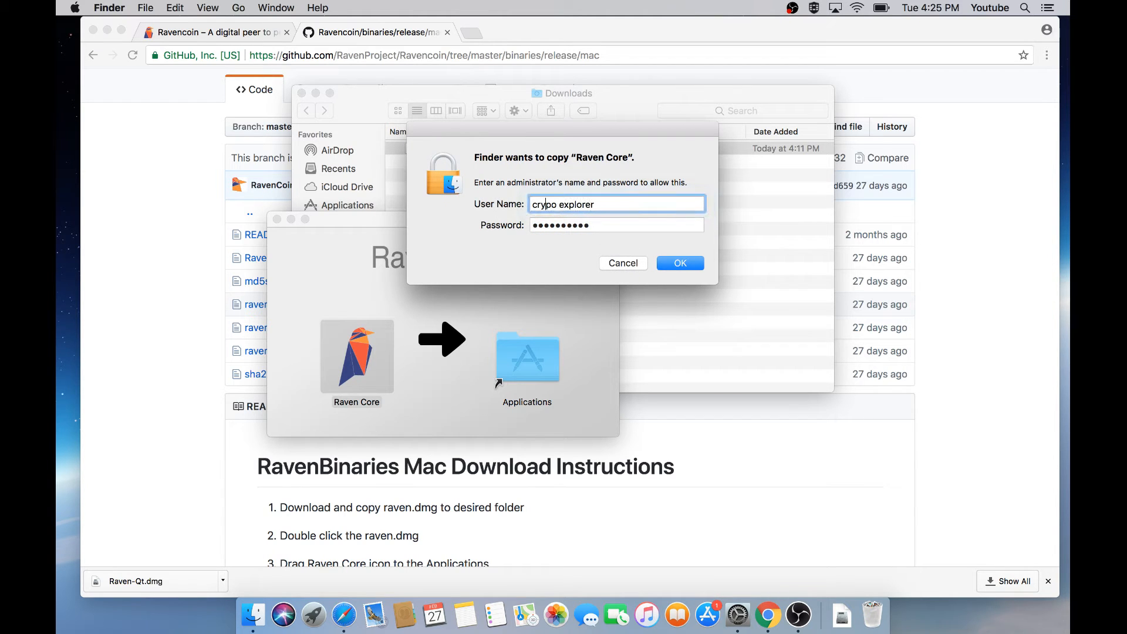
type("t")
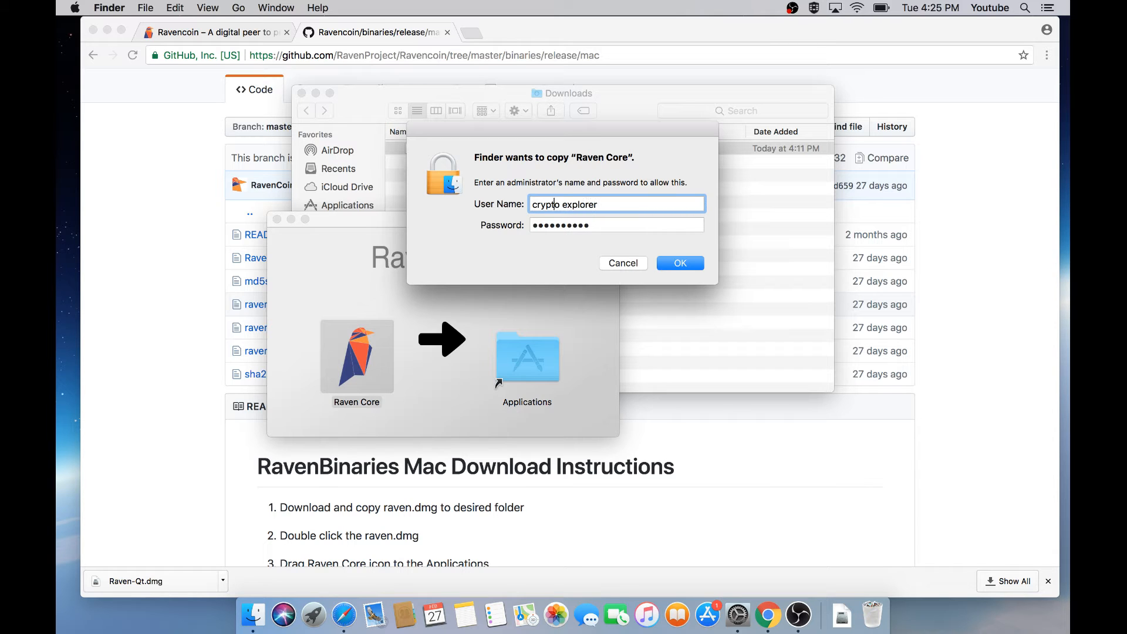
left_click(679, 262)
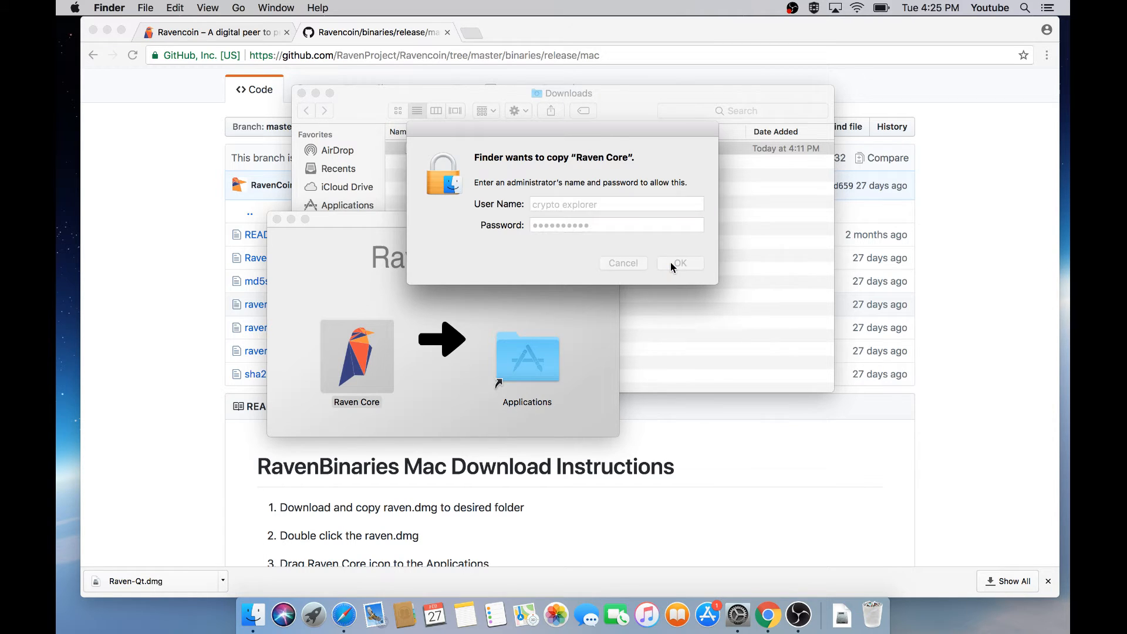
left_click(679, 262)
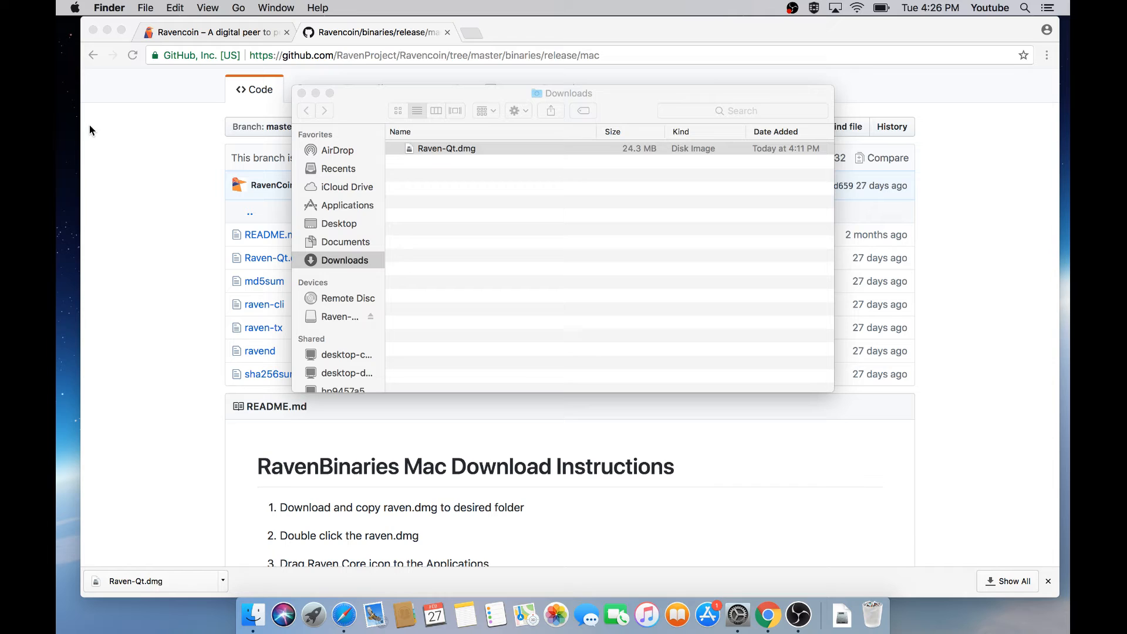
mouse_move(237, 8)
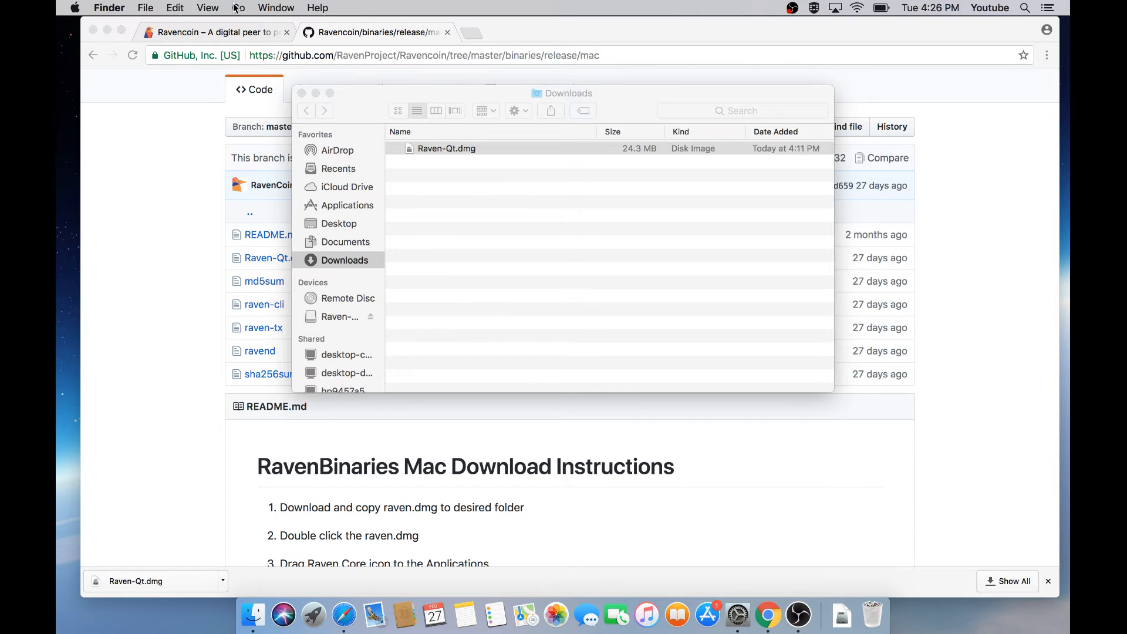
Verify Raven Core is listed in the Applications folder, close Finder, and open Launchpad
left_click(238, 7)
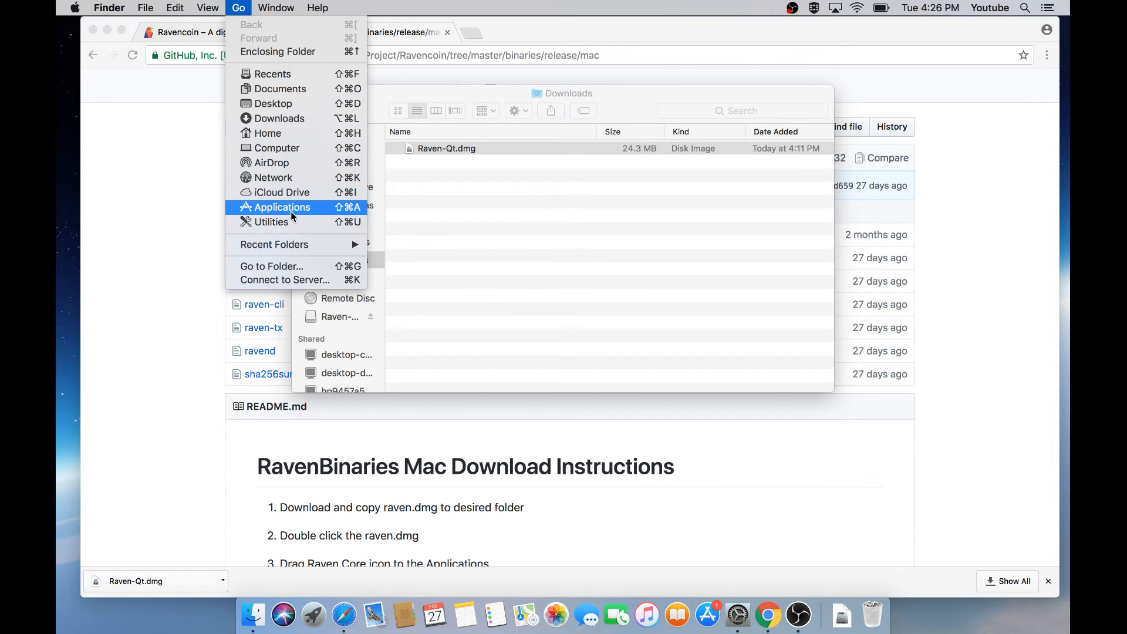
left_click(282, 207)
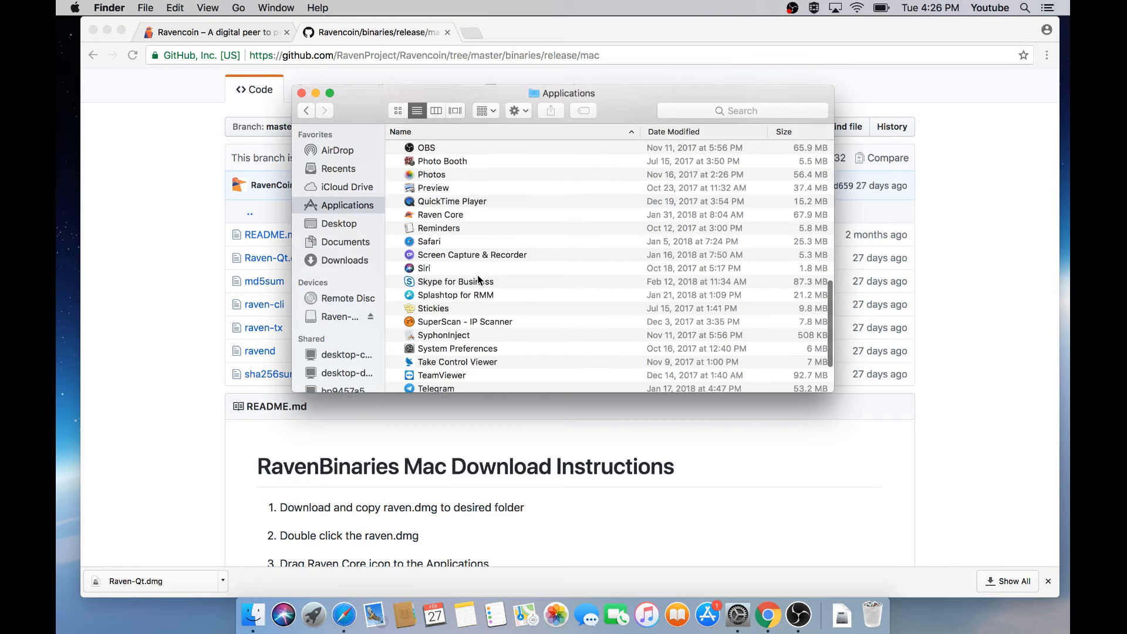
scroll("down", 3)
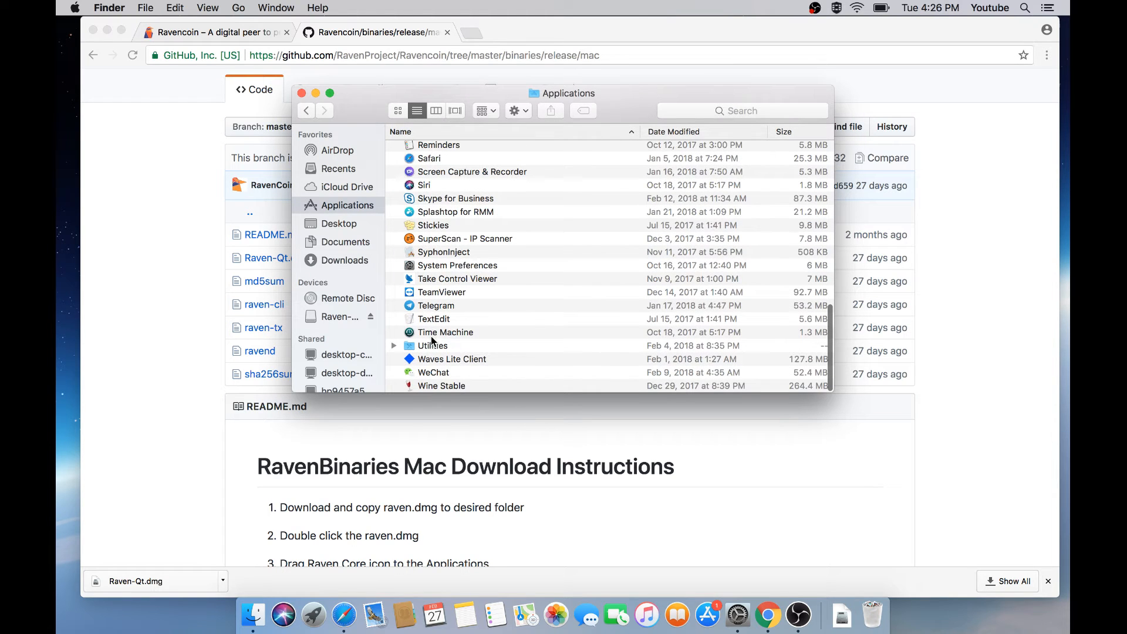
scroll("up", 3)
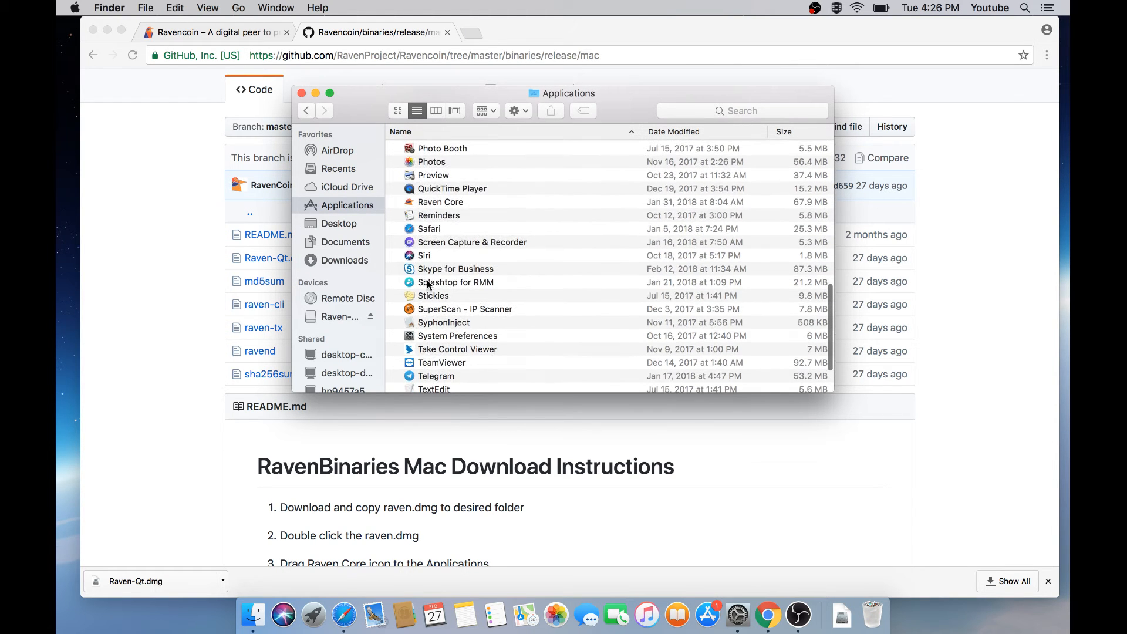
left_click(441, 202)
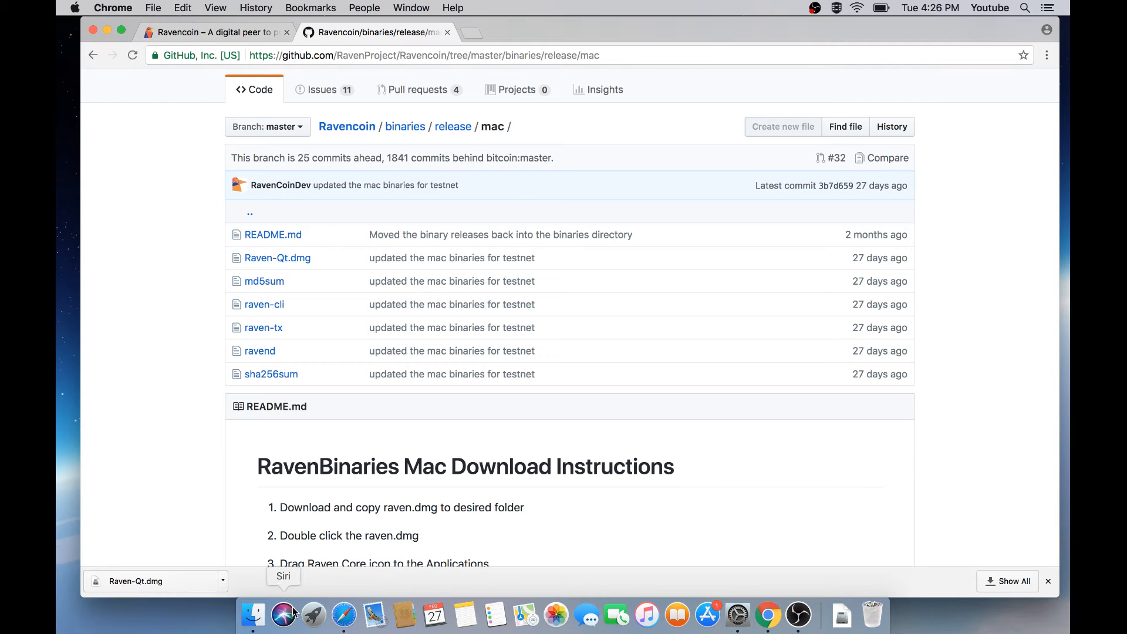
left_click(313, 614)
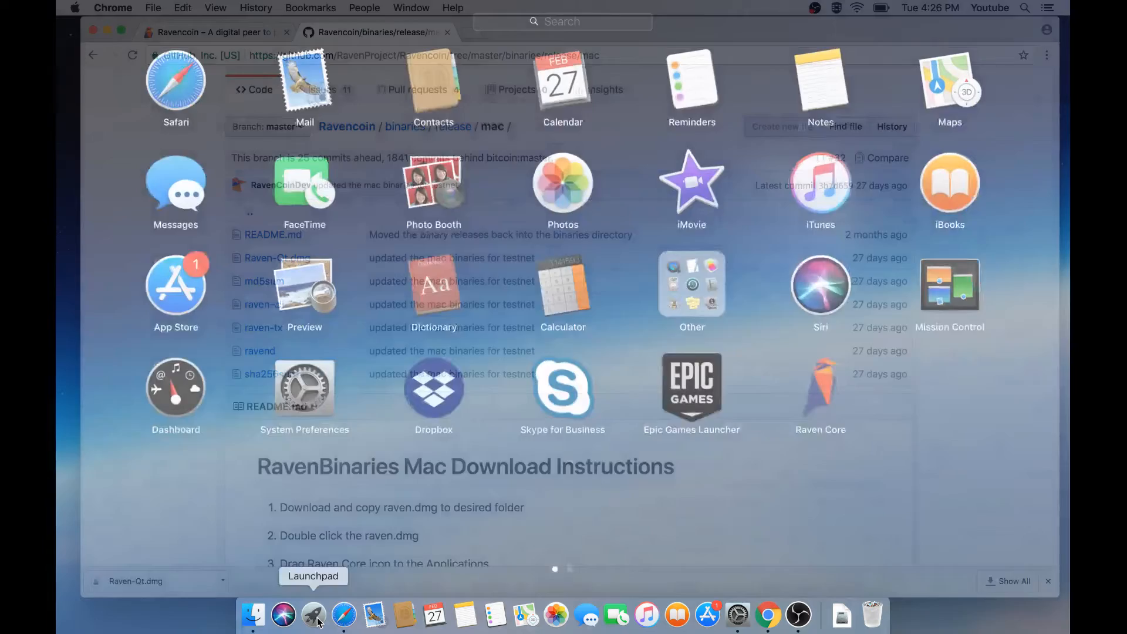
Launch Raven Core from Launchpad and accept the Gatekeeper warning to open it
left_click(313, 615)
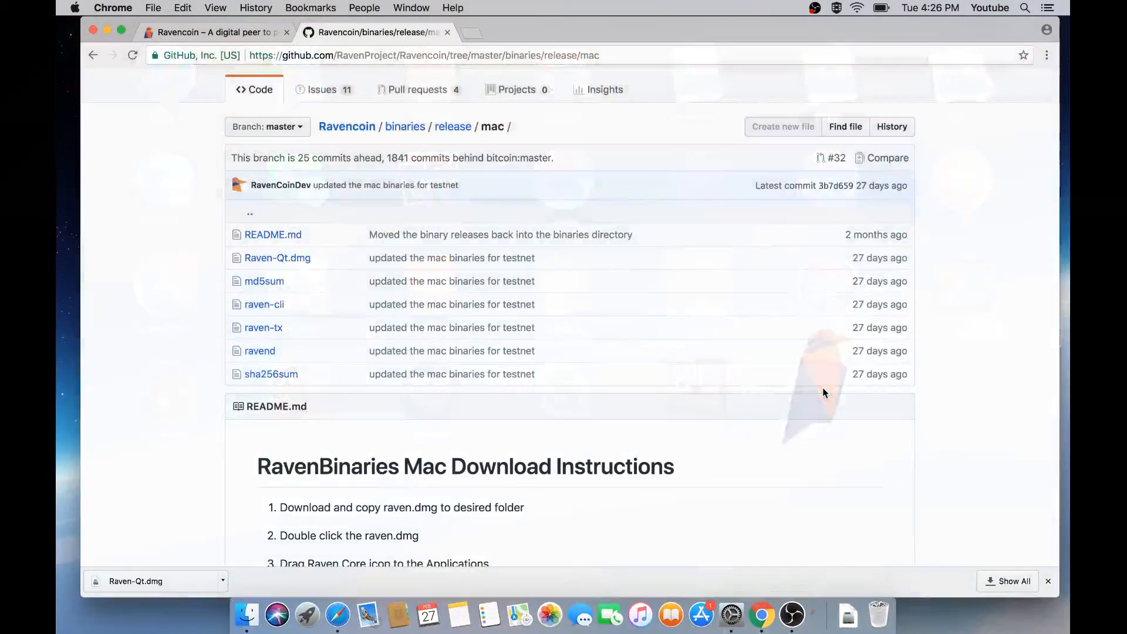
mouse_move(762, 523)
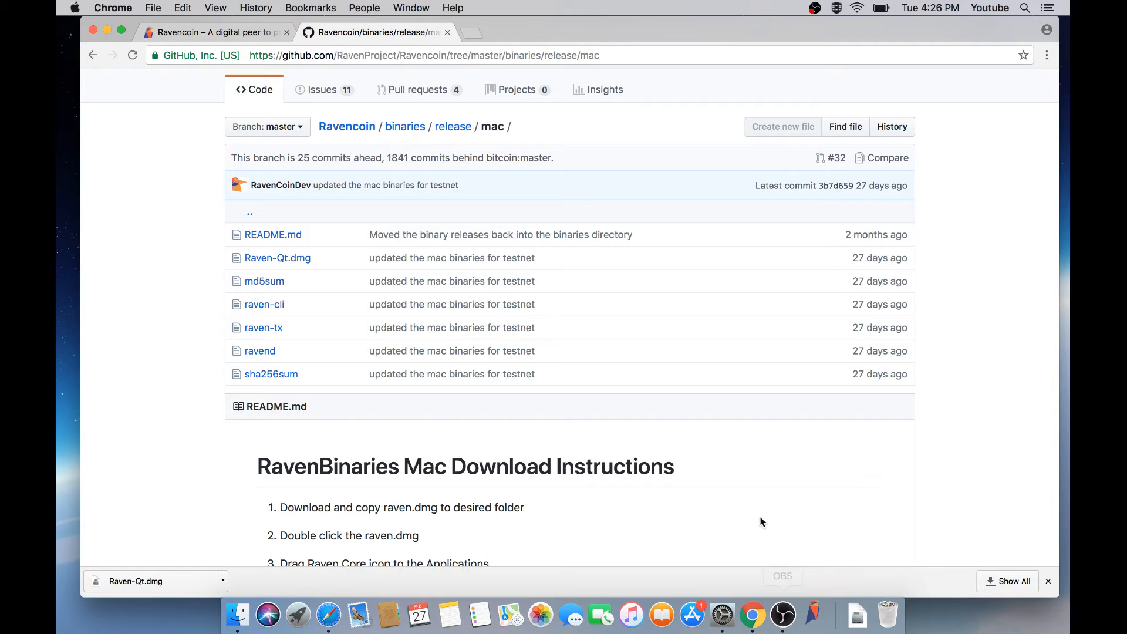
left_click(135, 580)
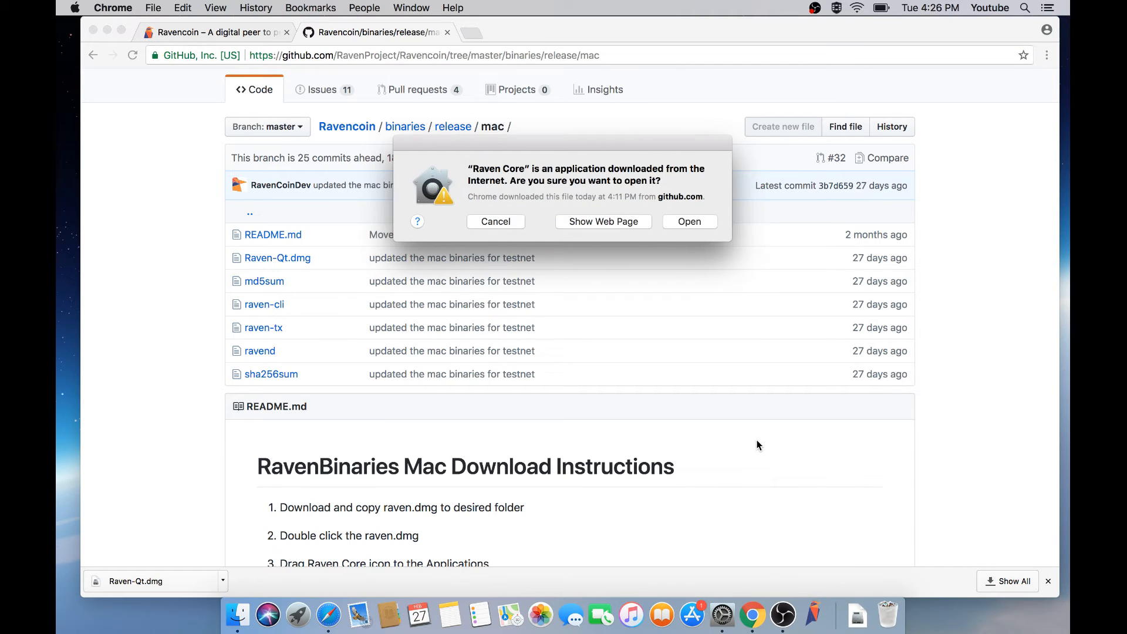
mouse_move(545, 181)
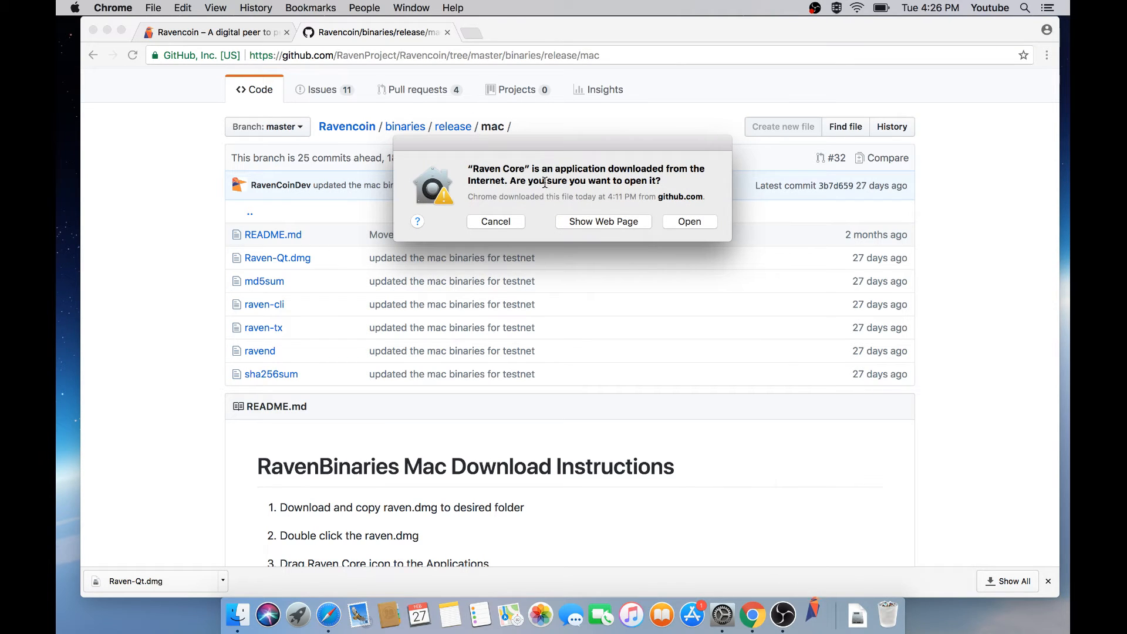
mouse_move(616, 177)
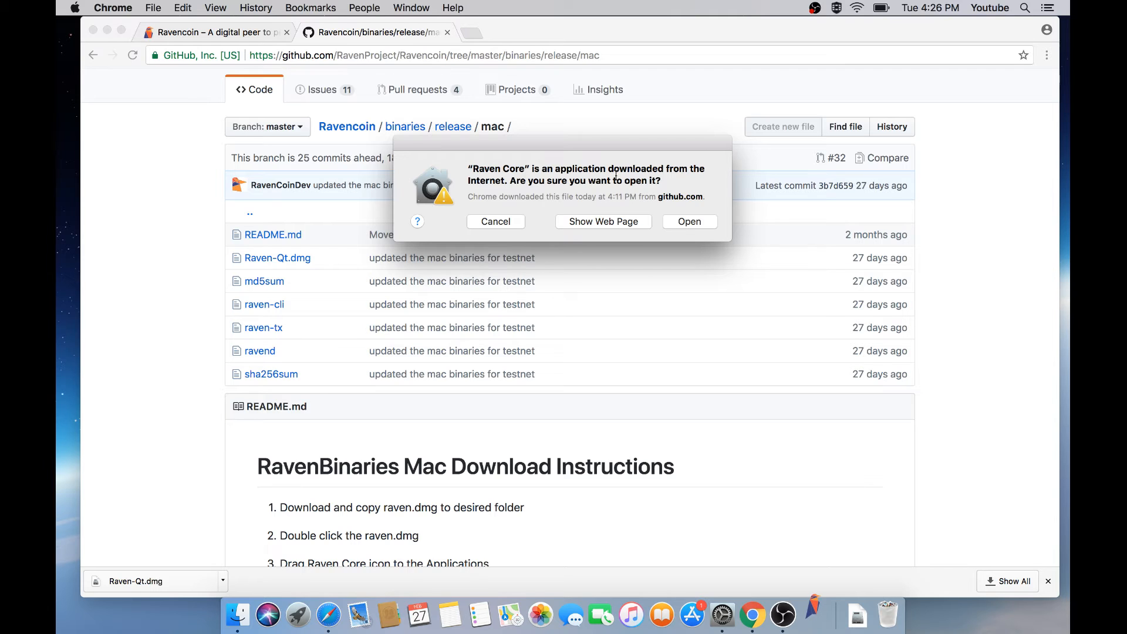
mouse_move(599, 199)
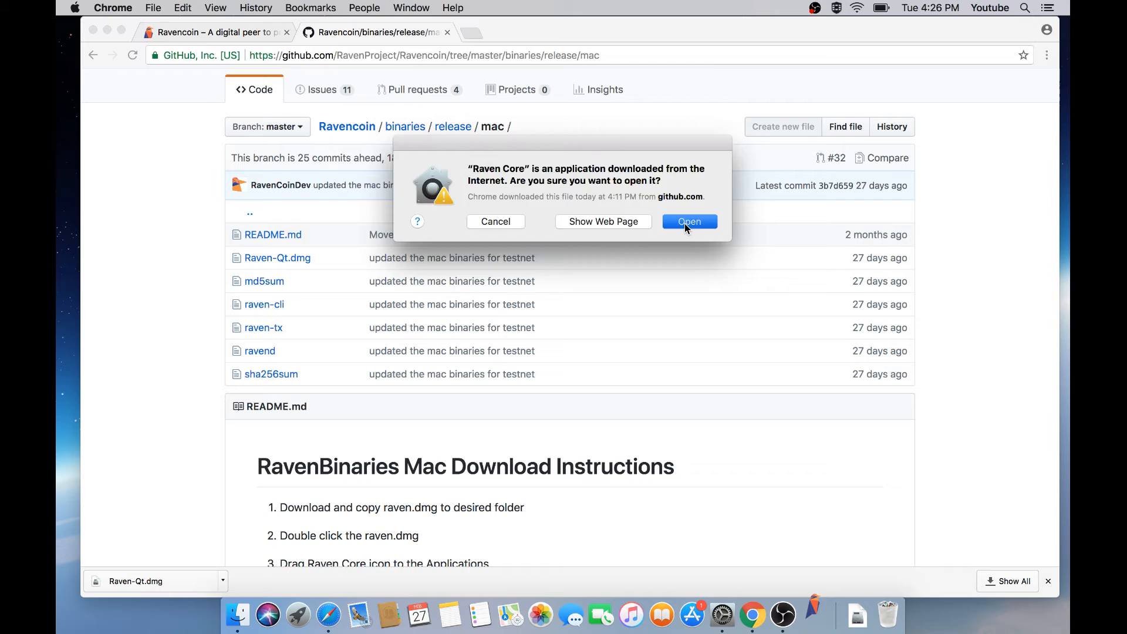
left_click(688, 221)
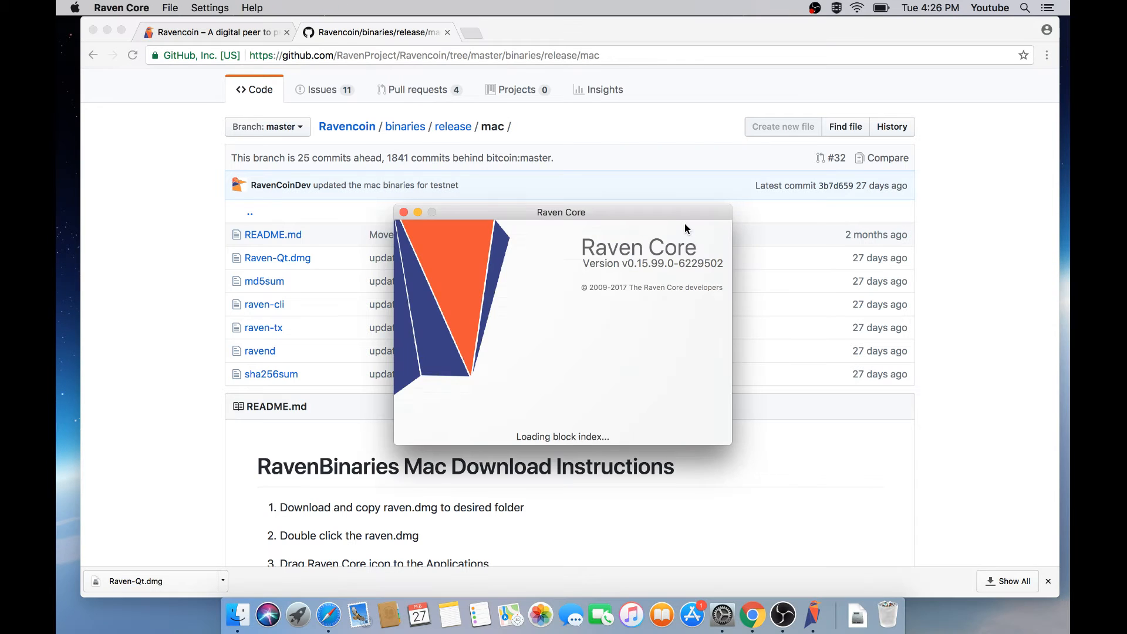
mouse_move(389, 234)
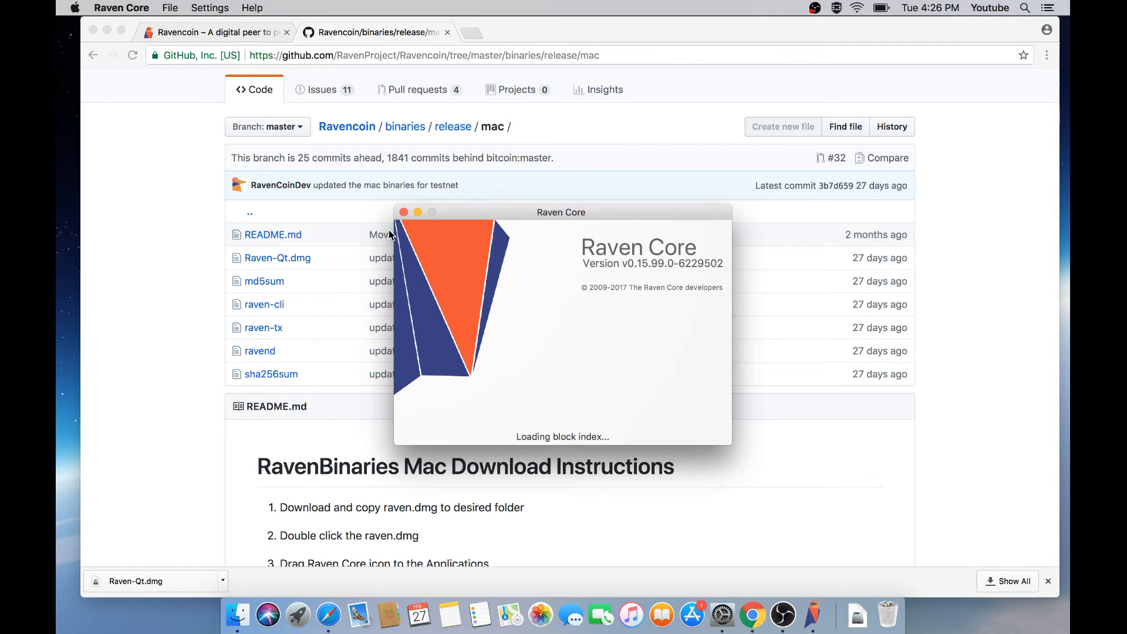
mouse_move(63, 154)
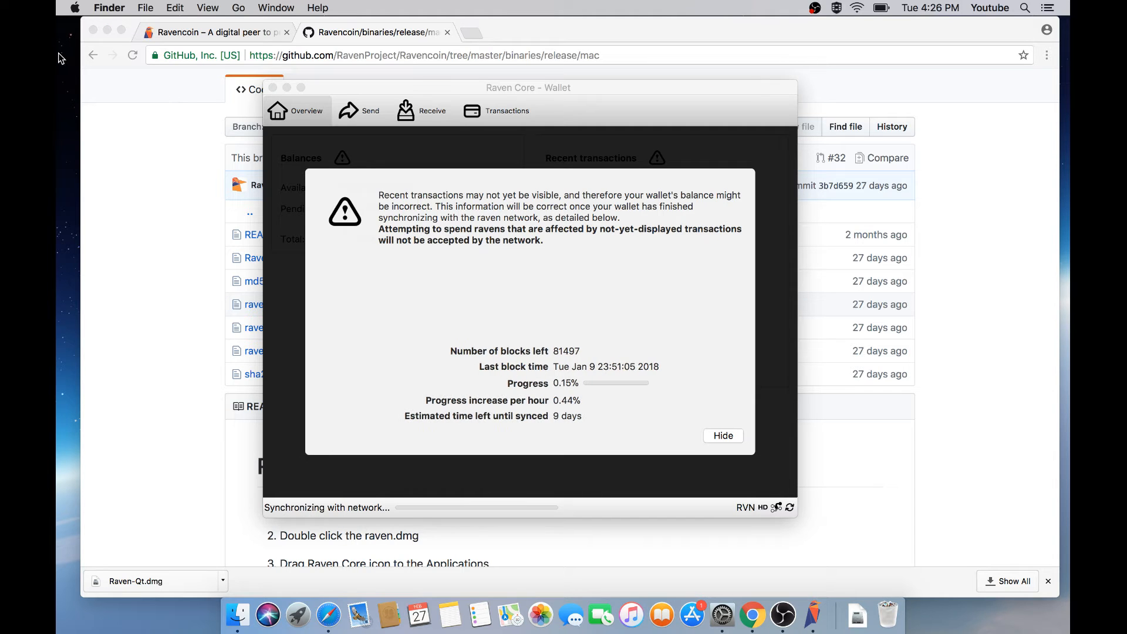
left_click(74, 7)
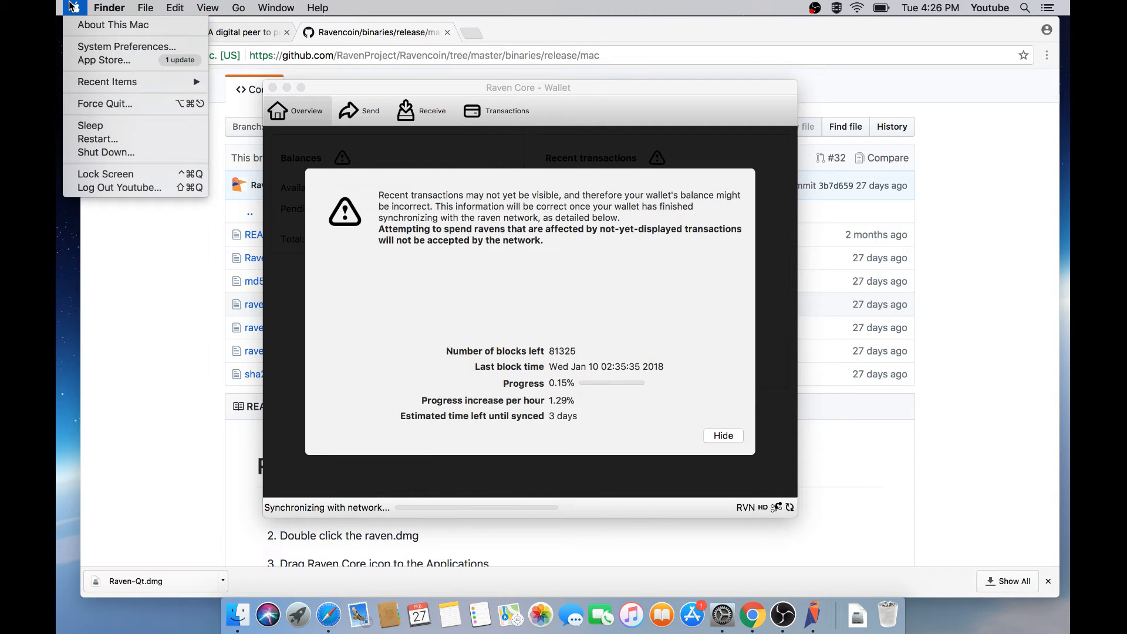
mouse_move(126, 45)
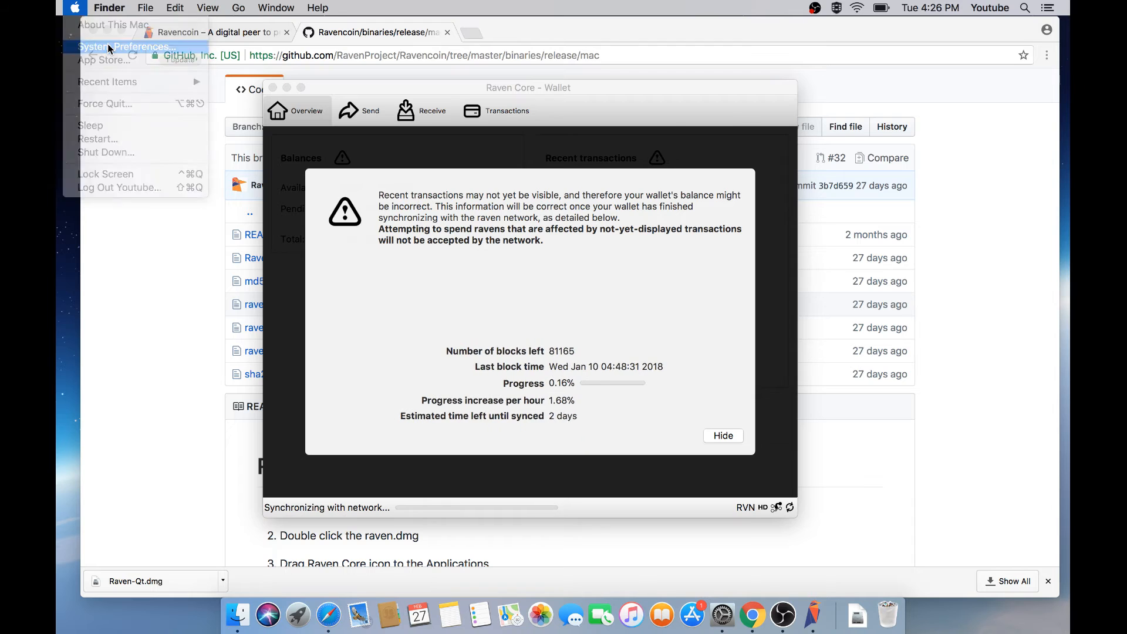
left_click(127, 46)
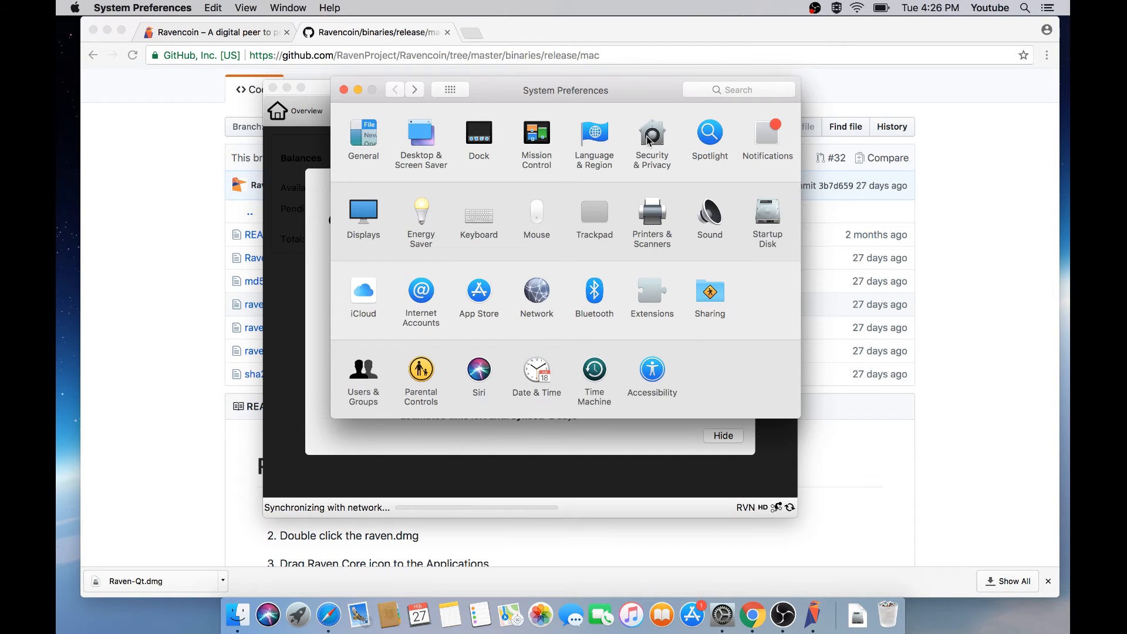
left_click(651, 137)
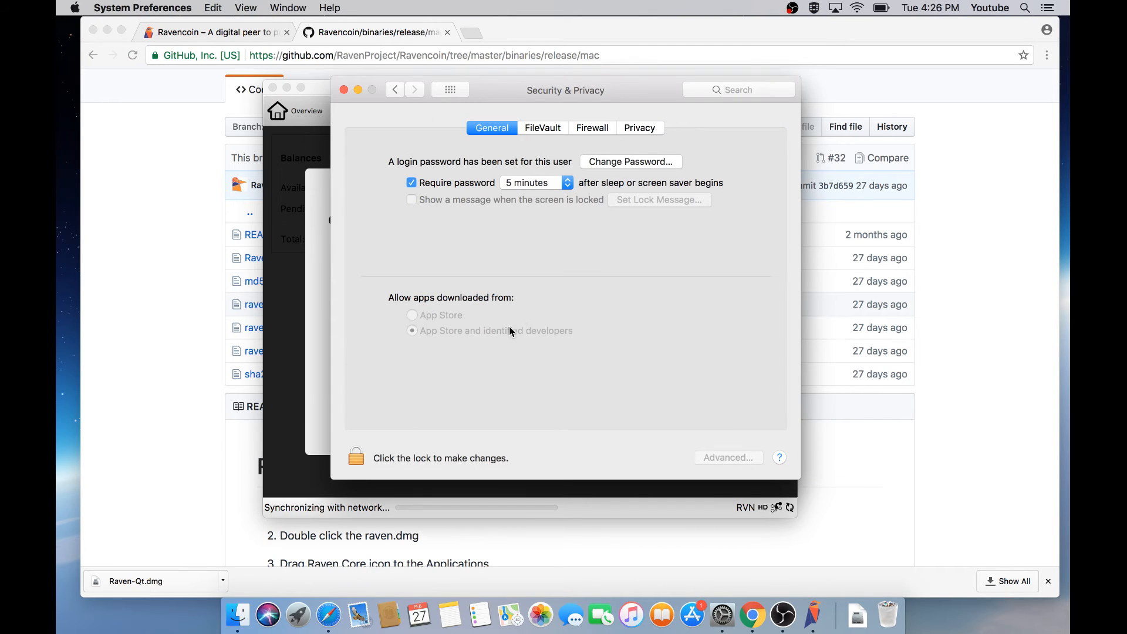
mouse_move(467, 340)
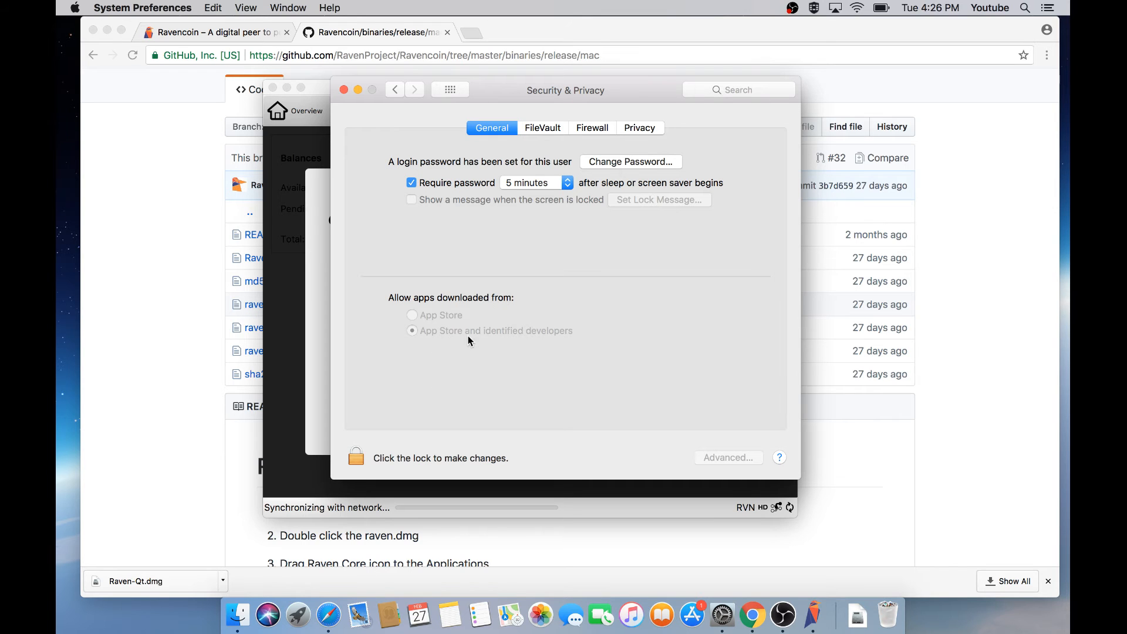
mouse_move(675, 343)
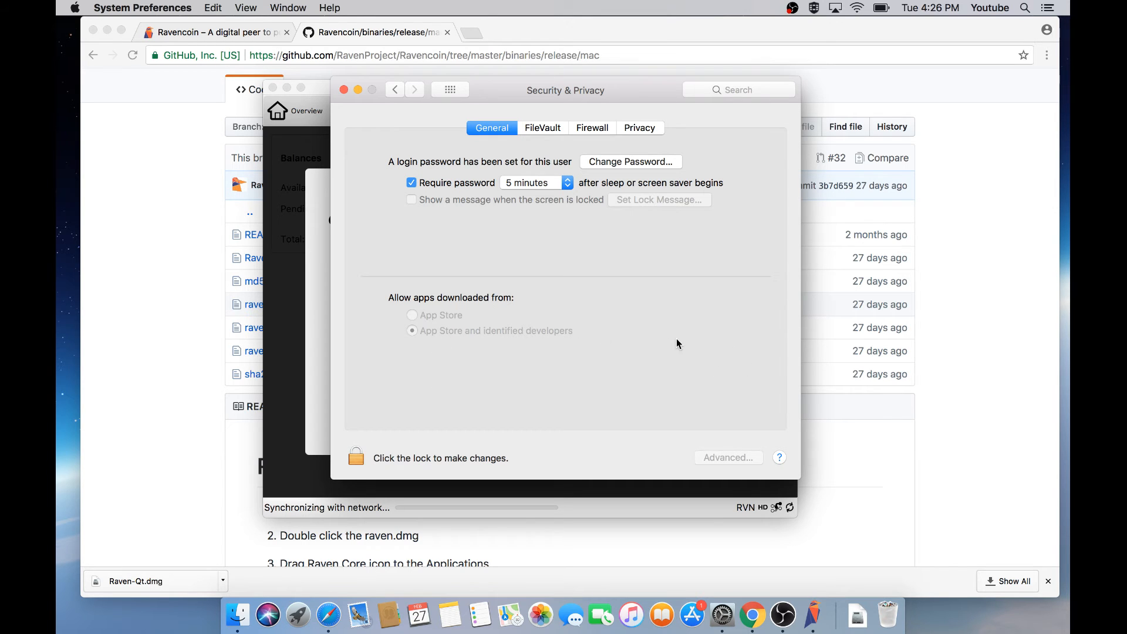
mouse_move(368, 179)
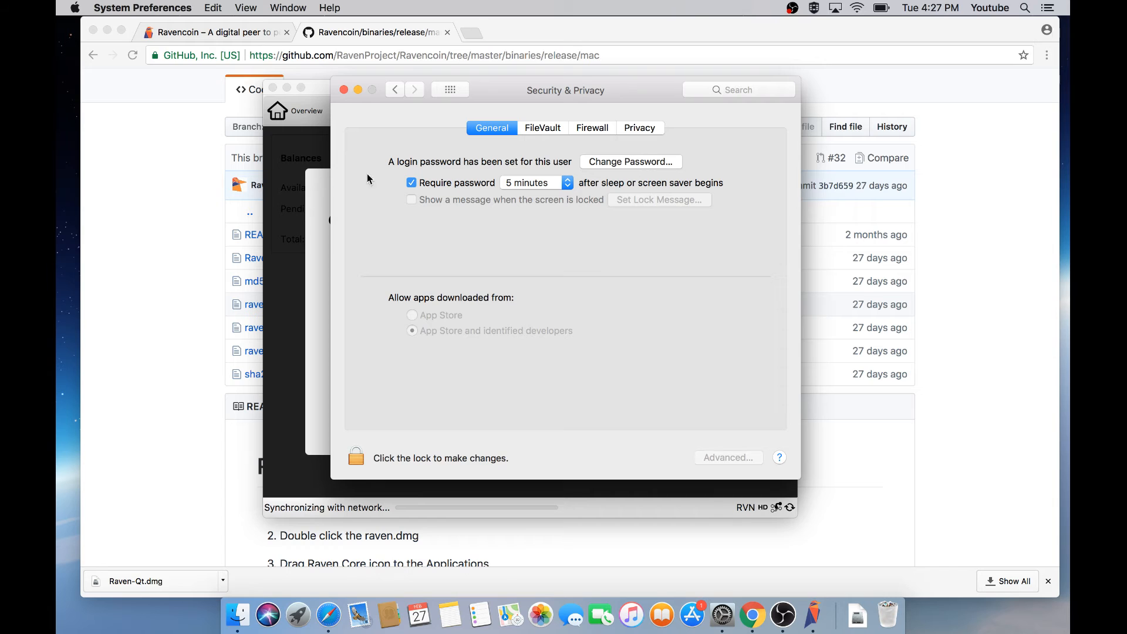
mouse_move(345, 90)
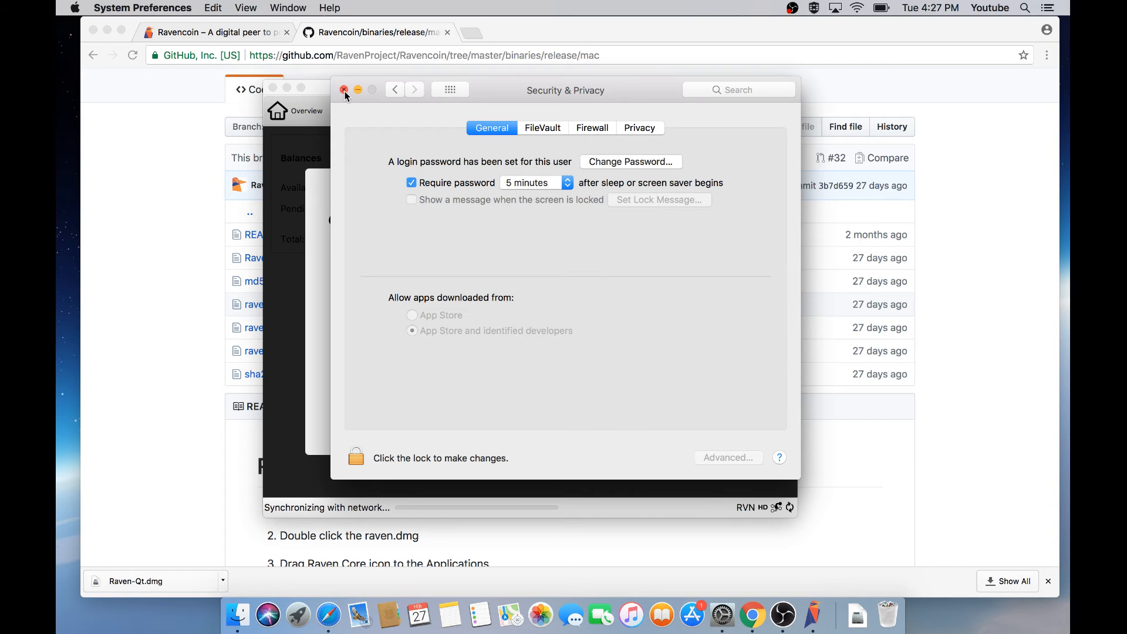
left_click(345, 89)
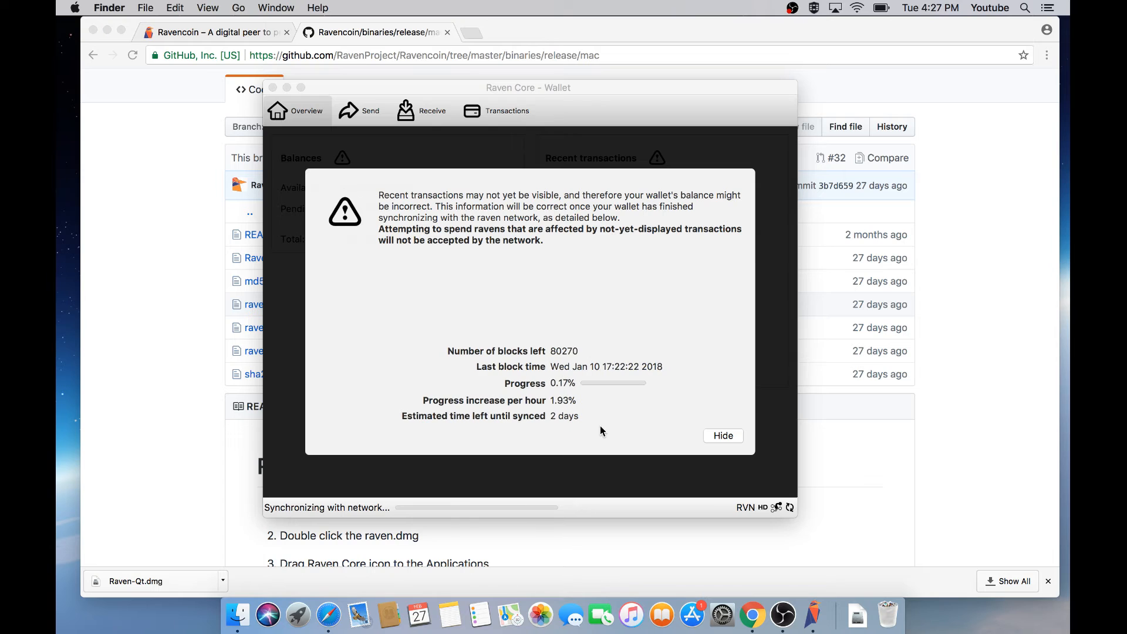
mouse_move(523, 265)
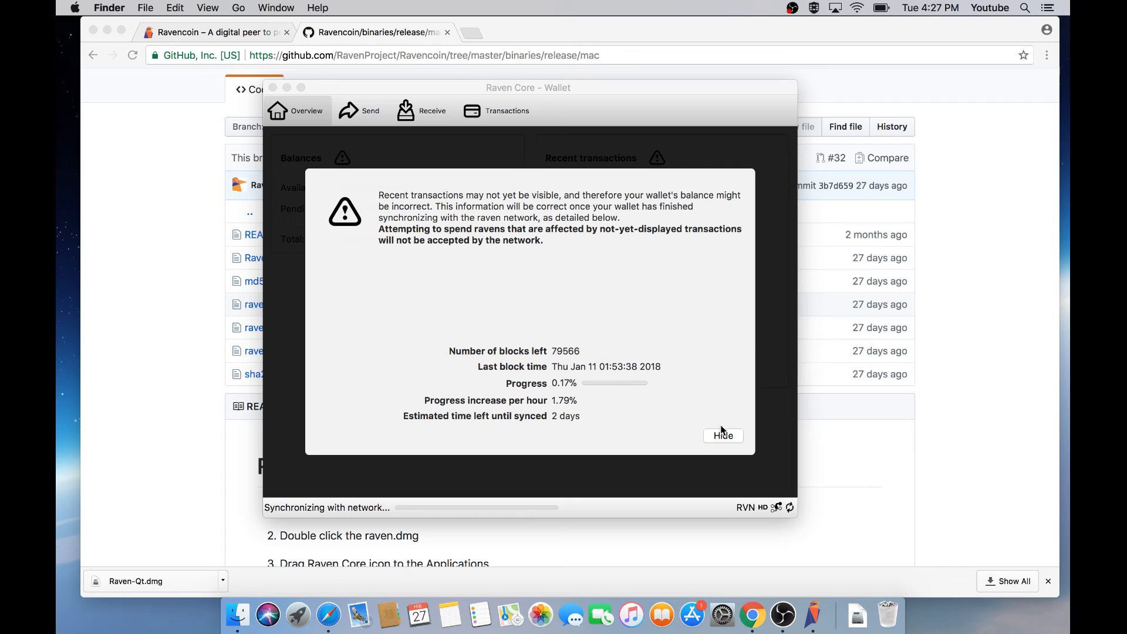
Dismiss the sync notice on the zero-balance Overview and open the File menu
left_click(722, 436)
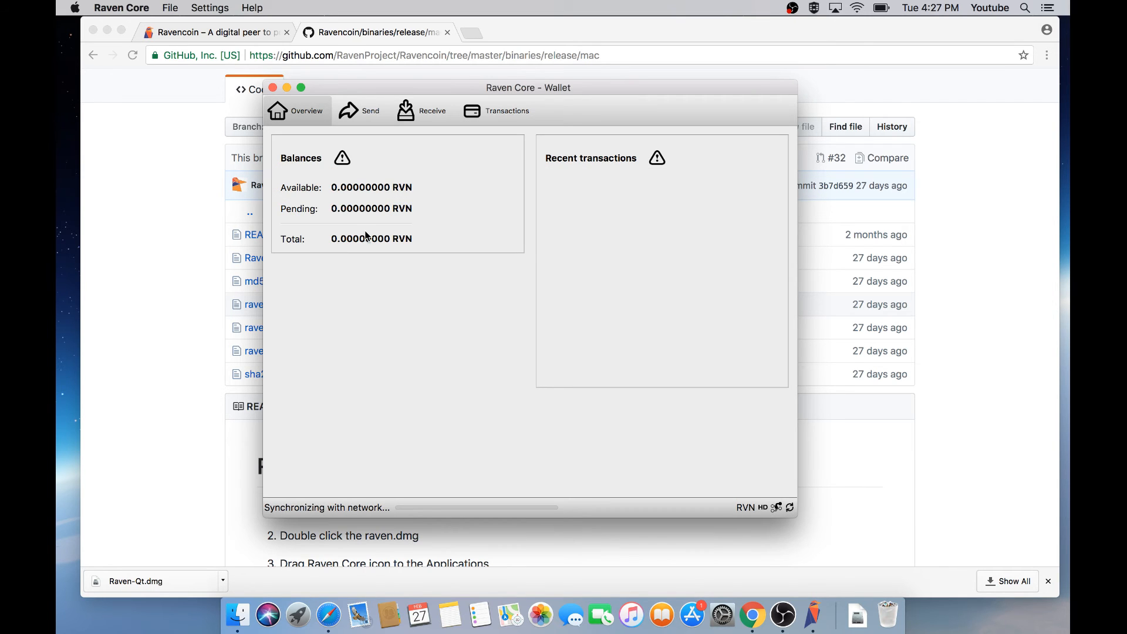
mouse_move(478, 351)
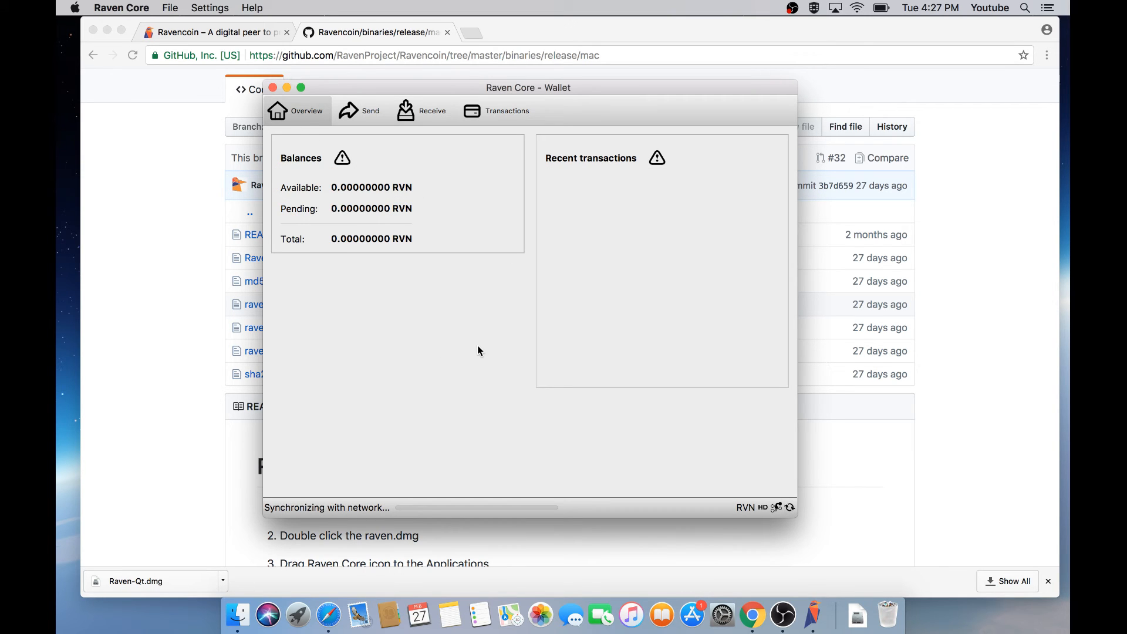
mouse_move(622, 278)
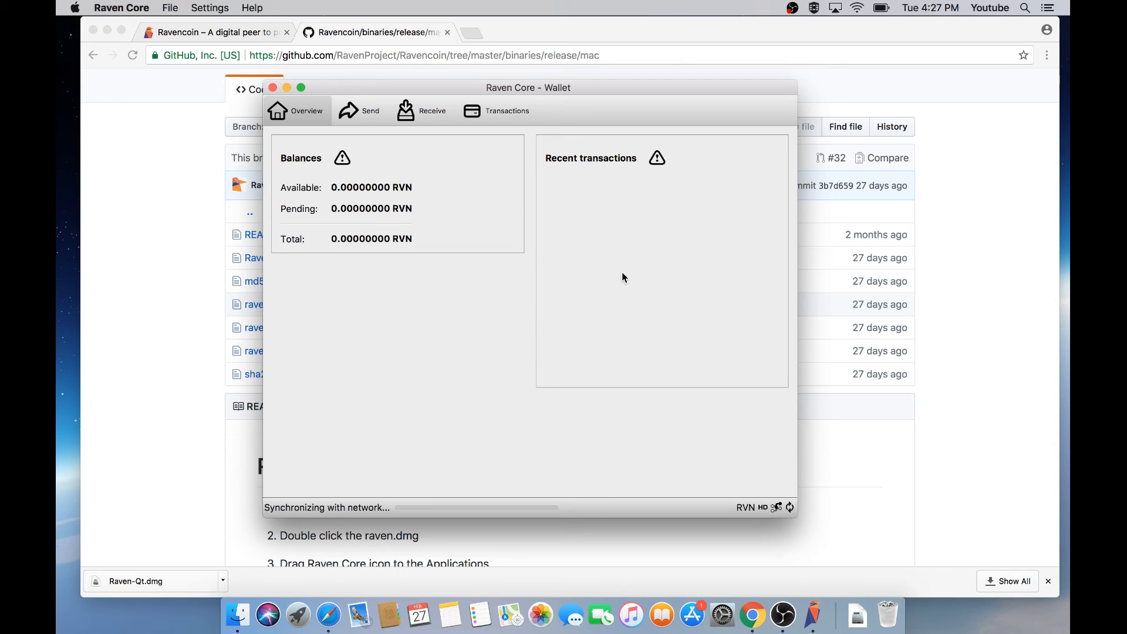
mouse_move(137, 7)
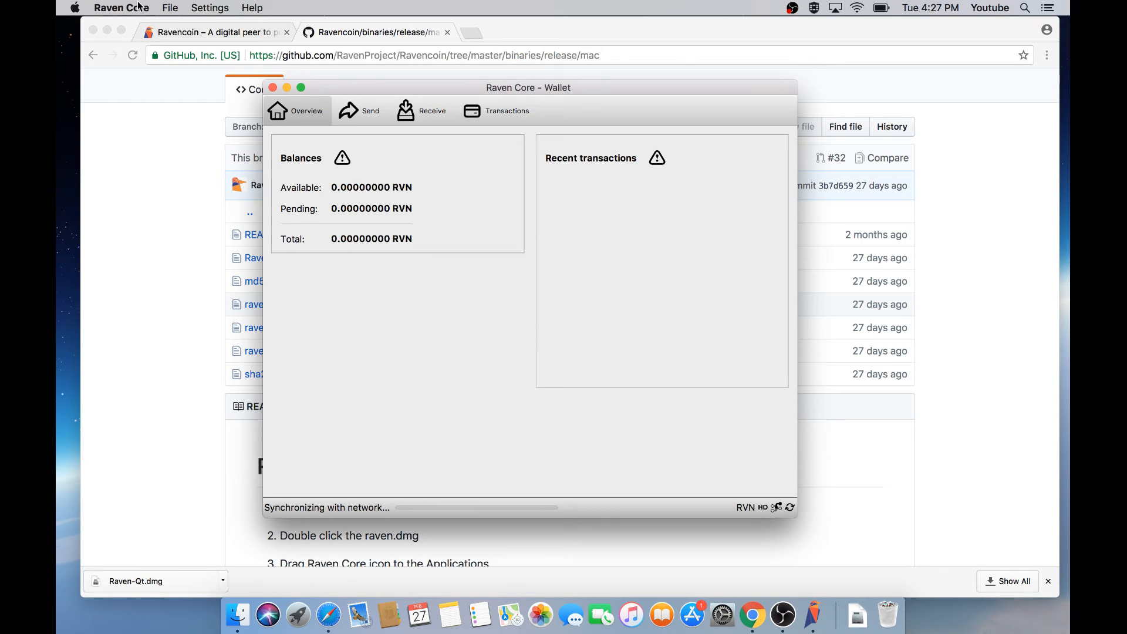
left_click(170, 8)
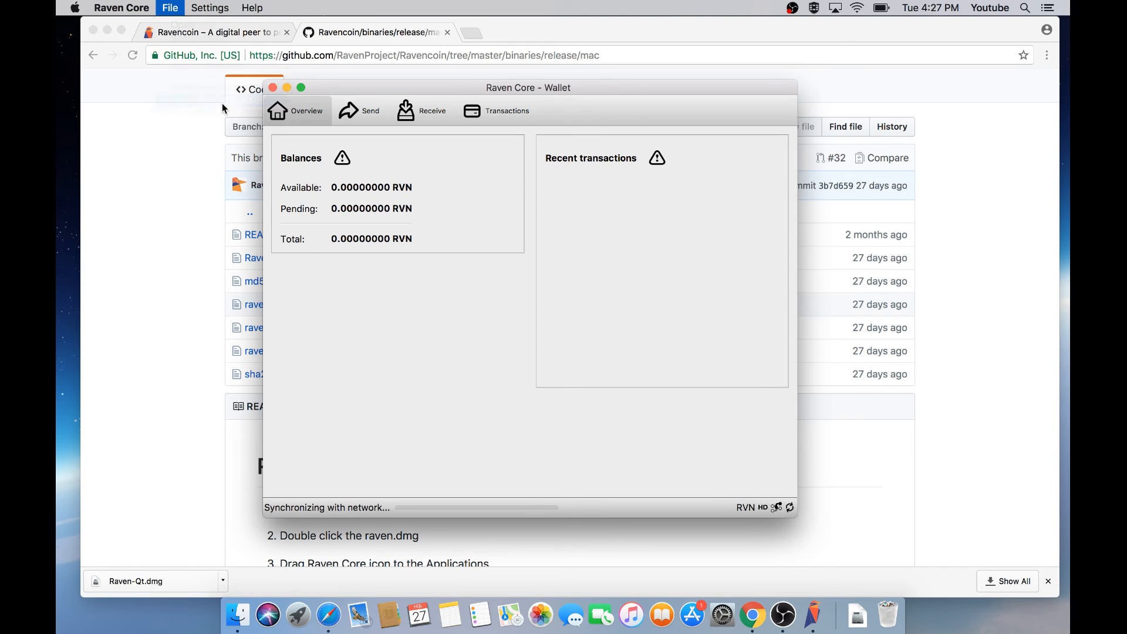
Create a new receiving address labelled 'Test' from File > Receiving addresses, then close the list
left_click(422, 111)
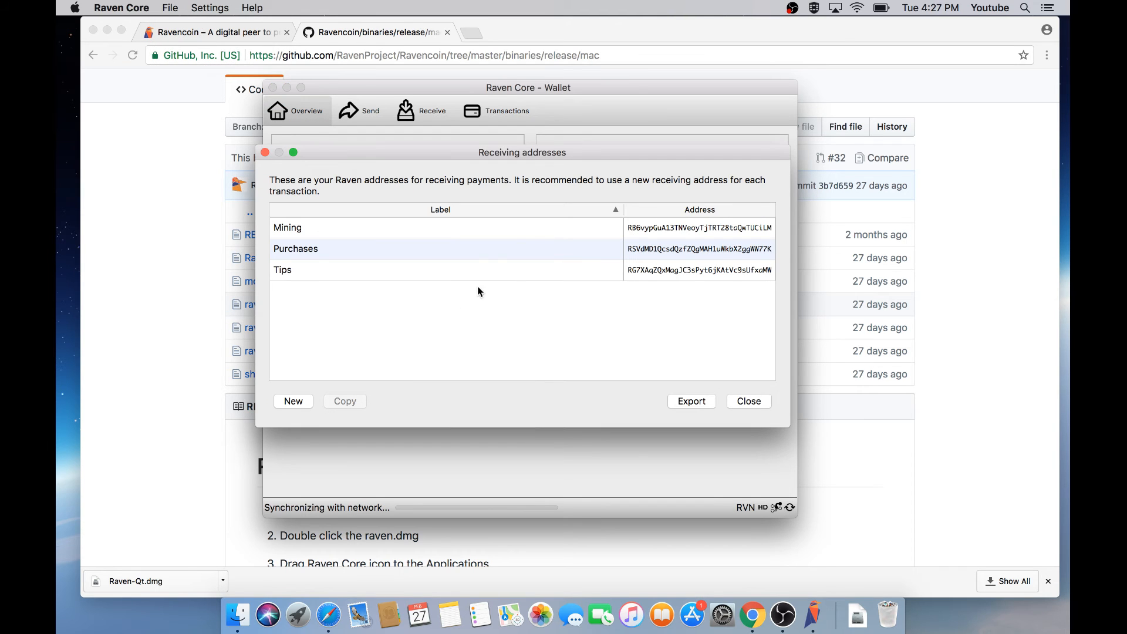
mouse_move(688, 339)
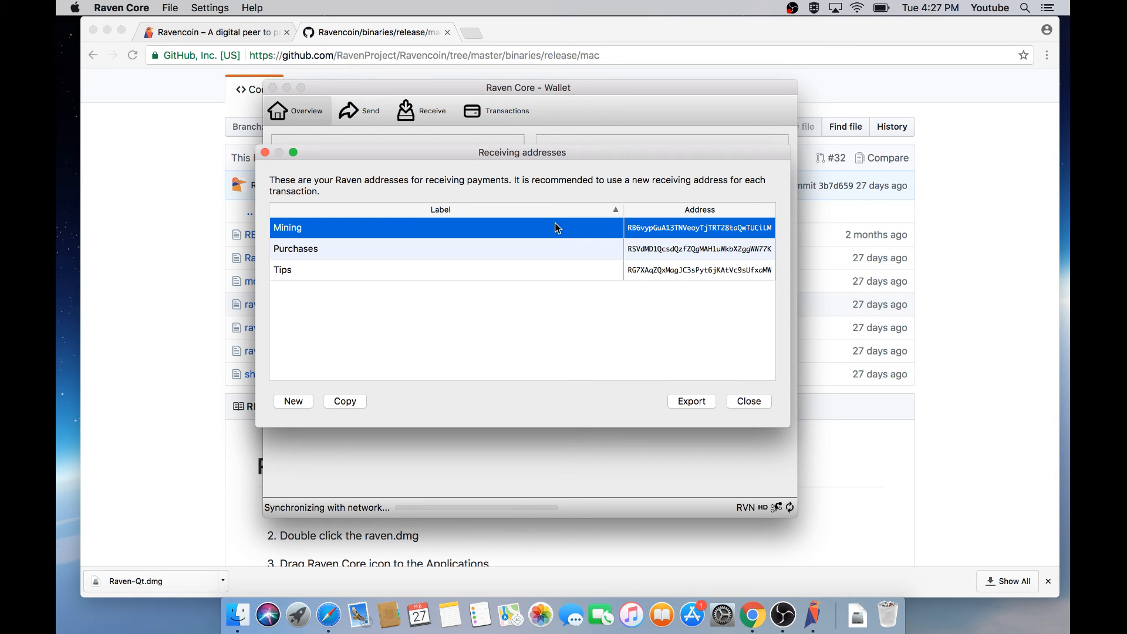
mouse_move(340, 356)
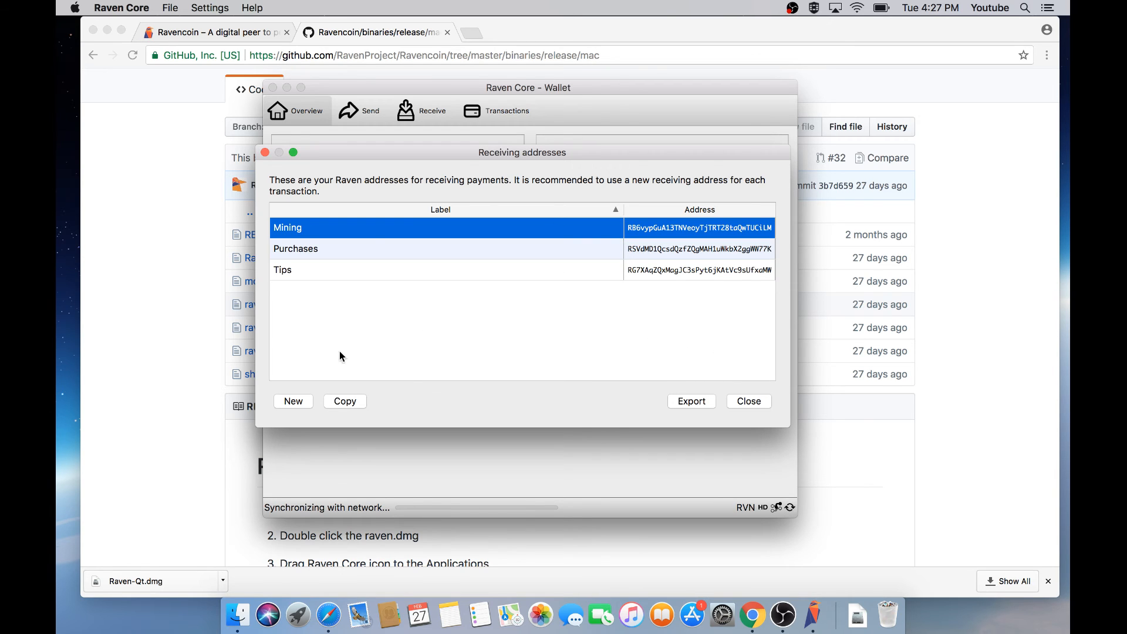
left_click(293, 401)
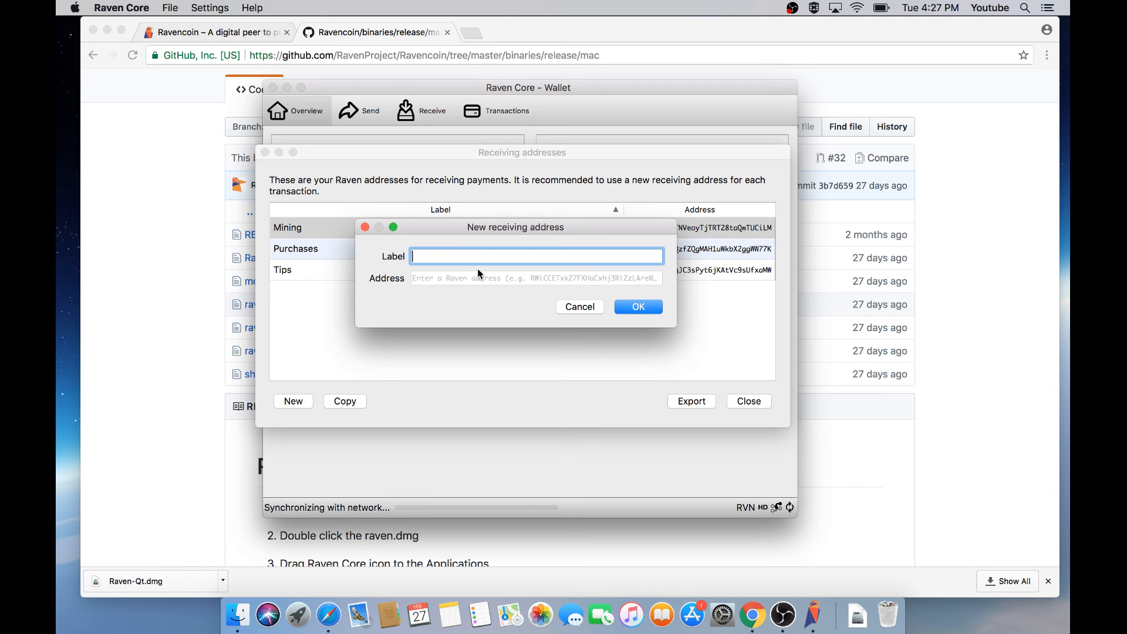
type("Test")
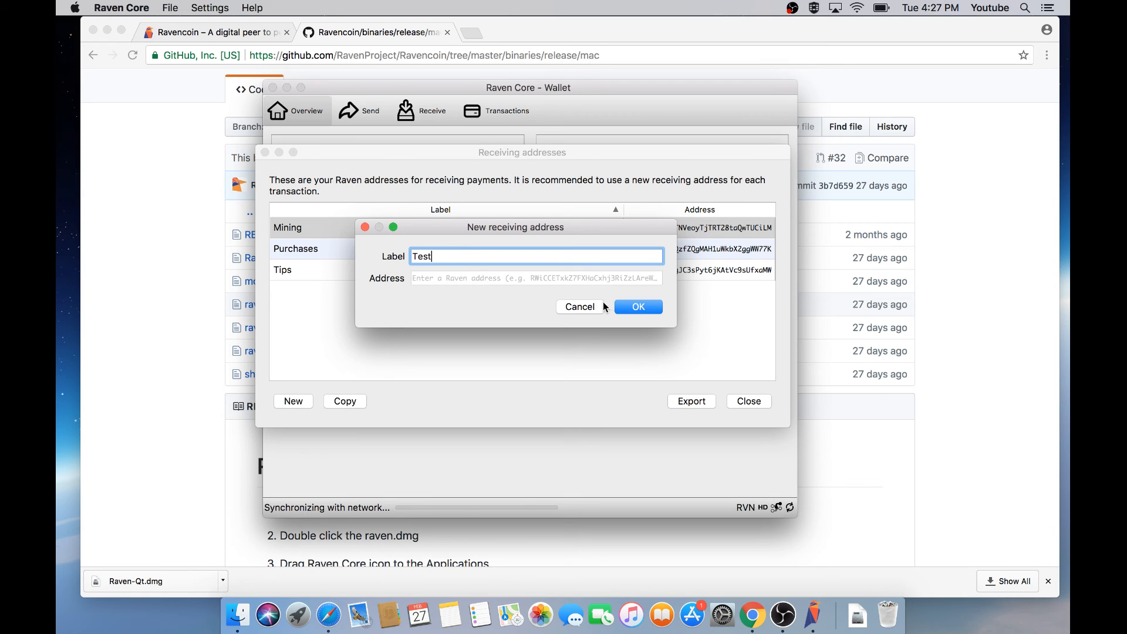
left_click(636, 307)
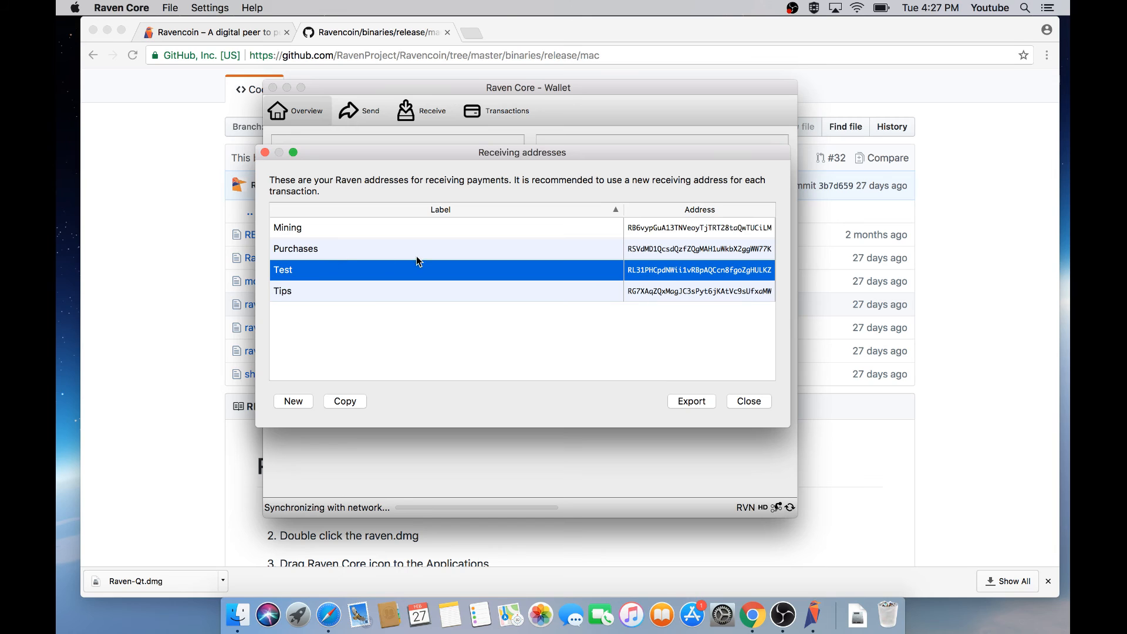
left_click(287, 227)
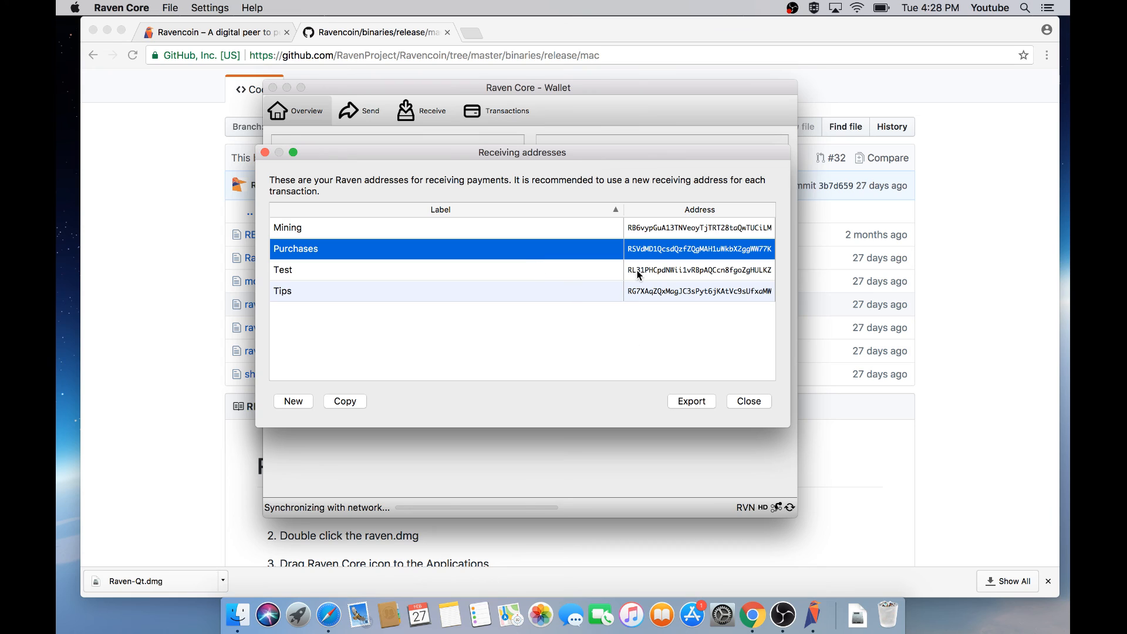
mouse_move(584, 326)
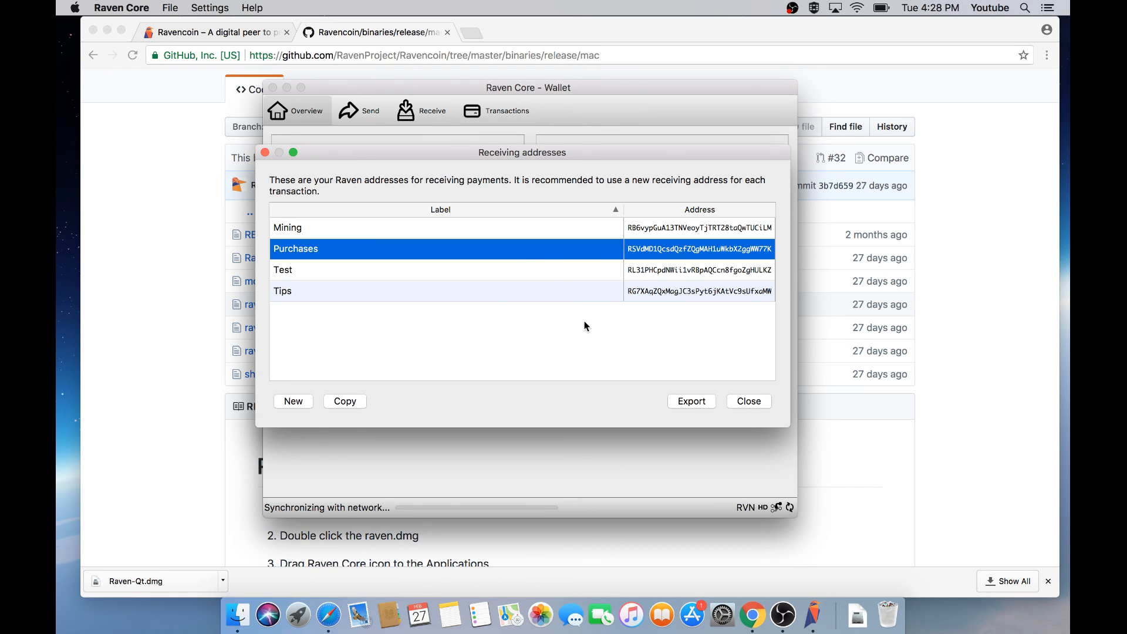
mouse_move(770, 393)
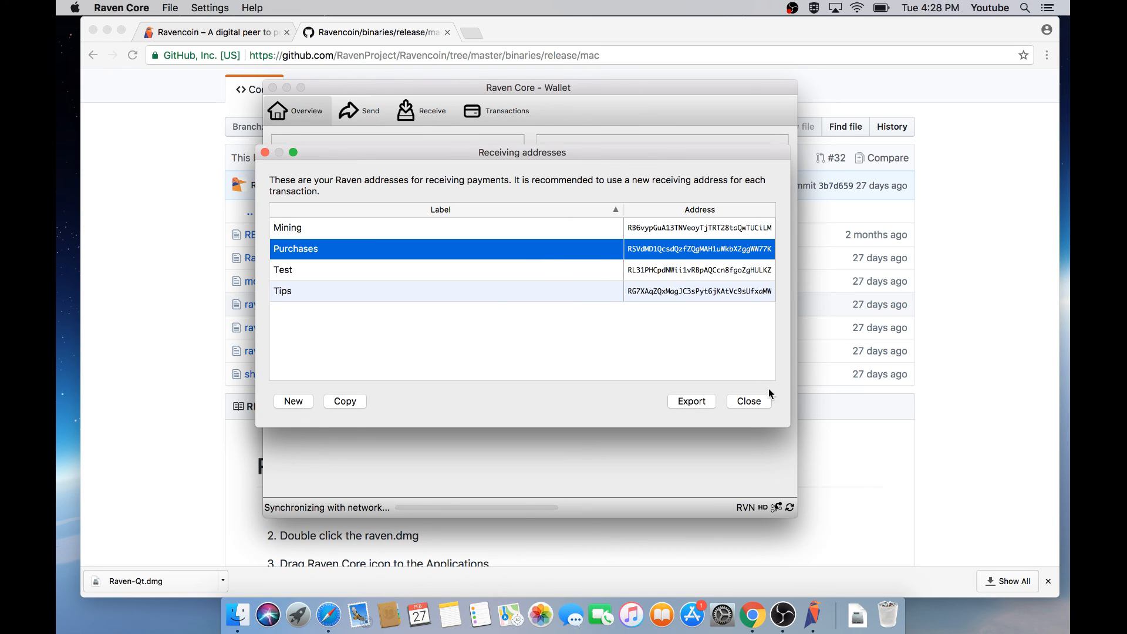
left_click(748, 401)
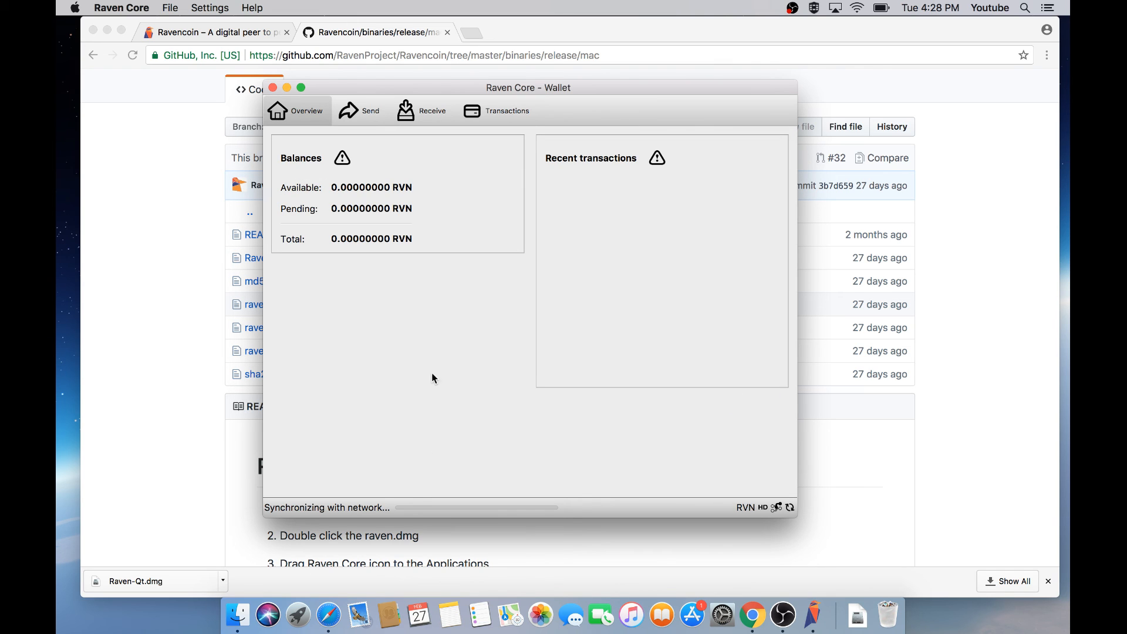
left_click(369, 111)
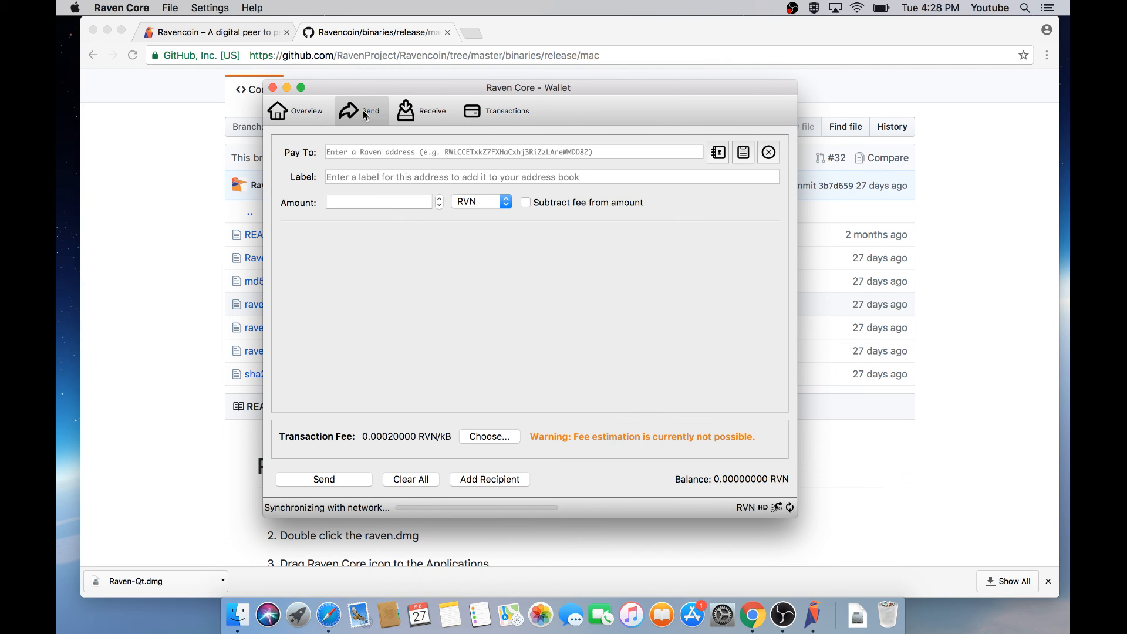
mouse_move(424, 116)
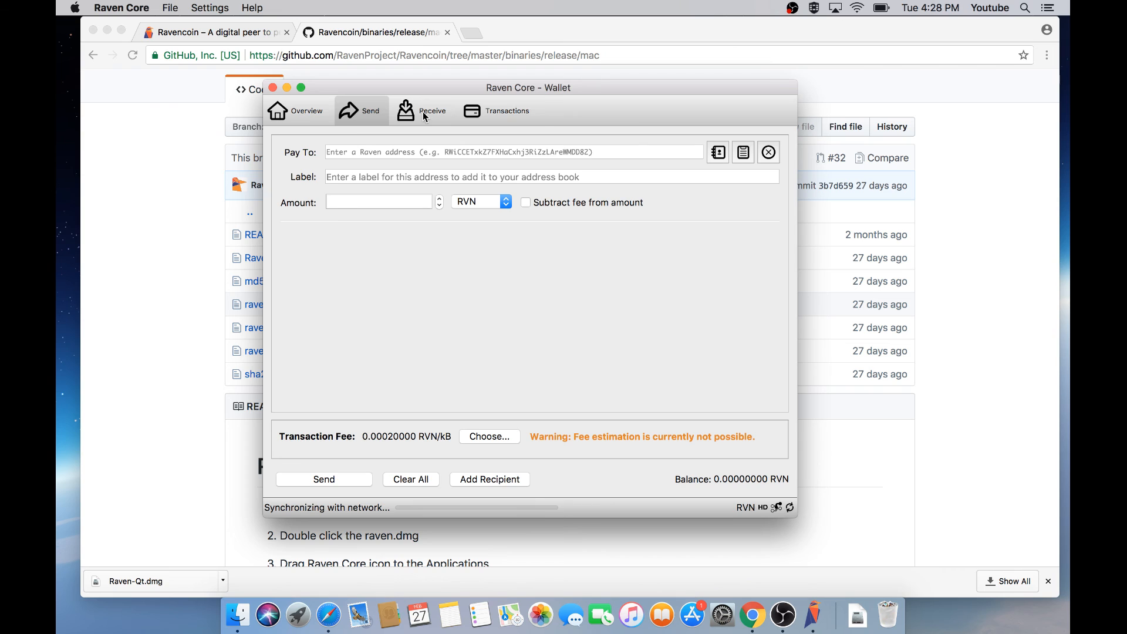
left_click(422, 111)
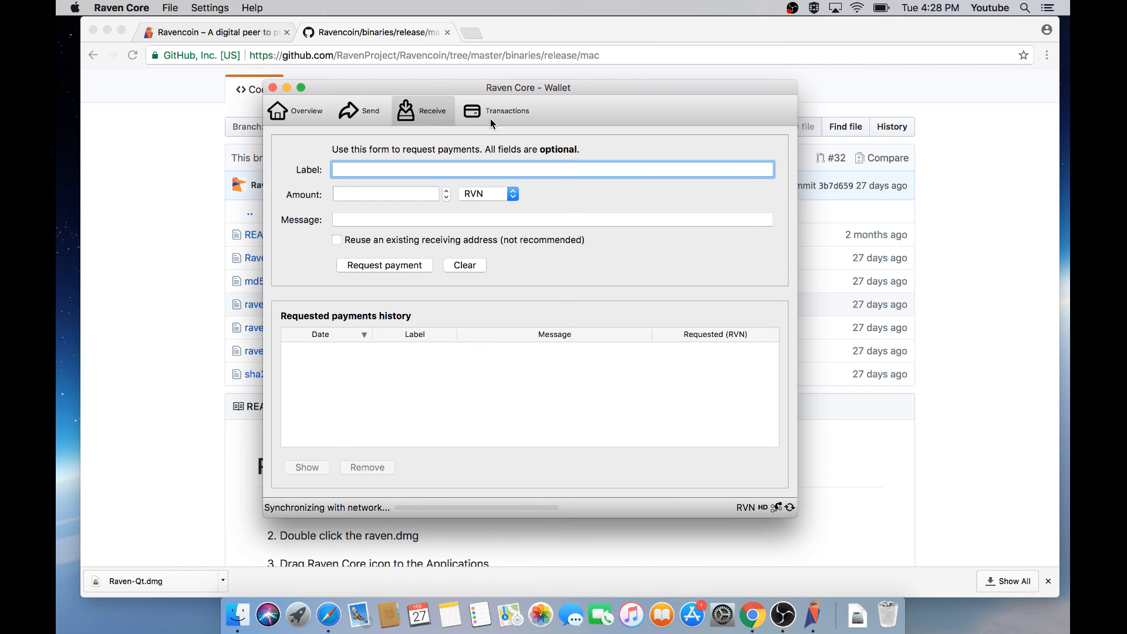
left_click(498, 111)
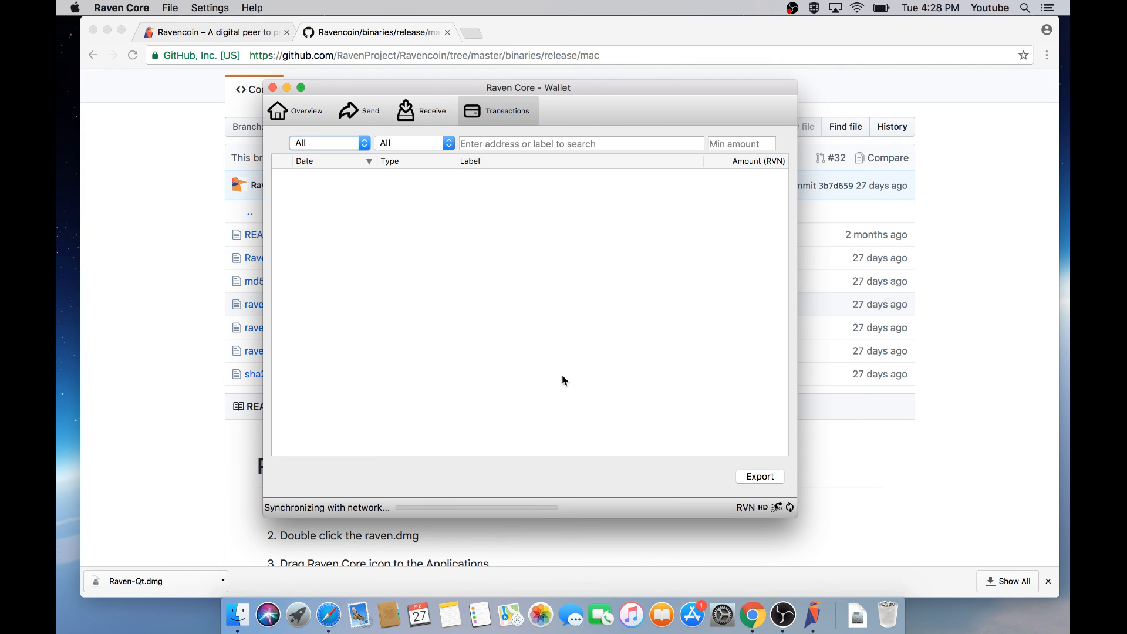
mouse_move(425, 510)
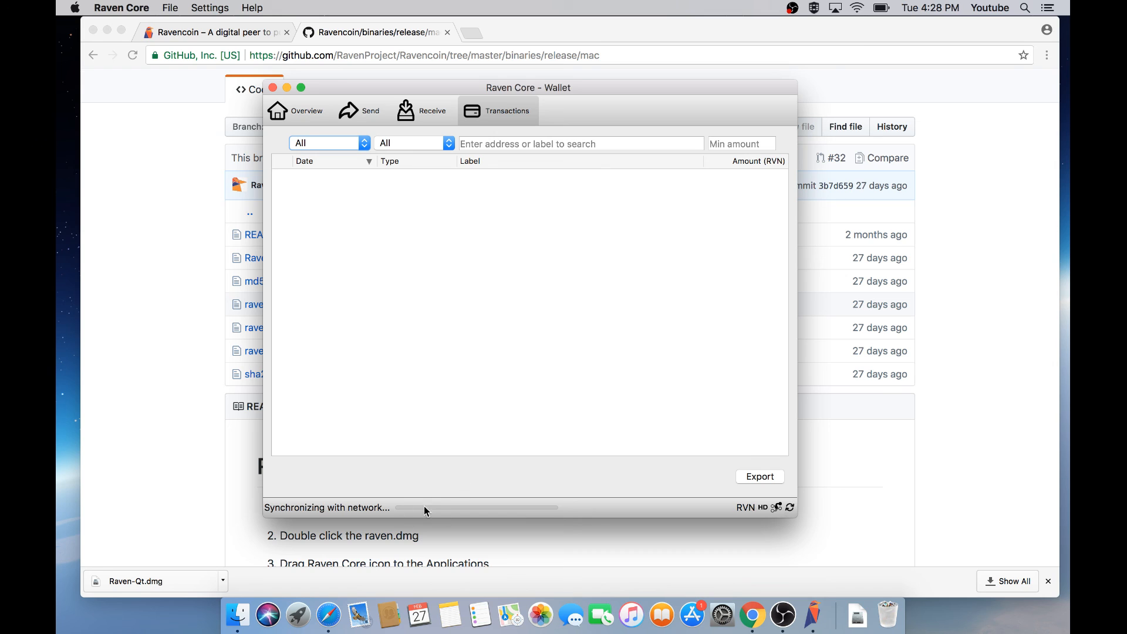
mouse_move(305, 123)
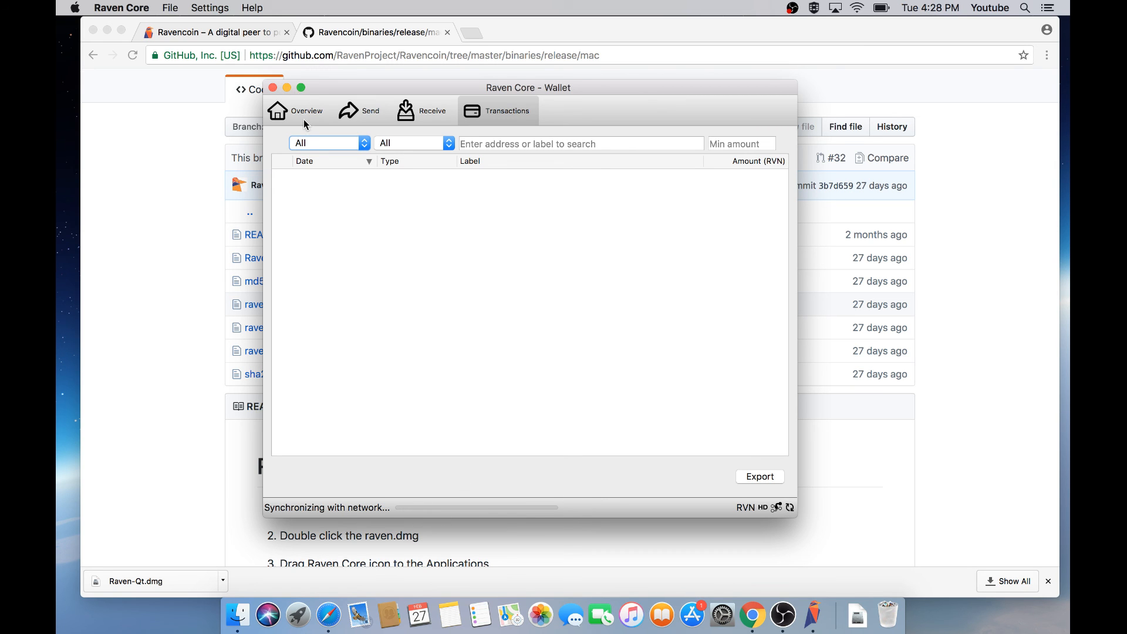
left_click(295, 110)
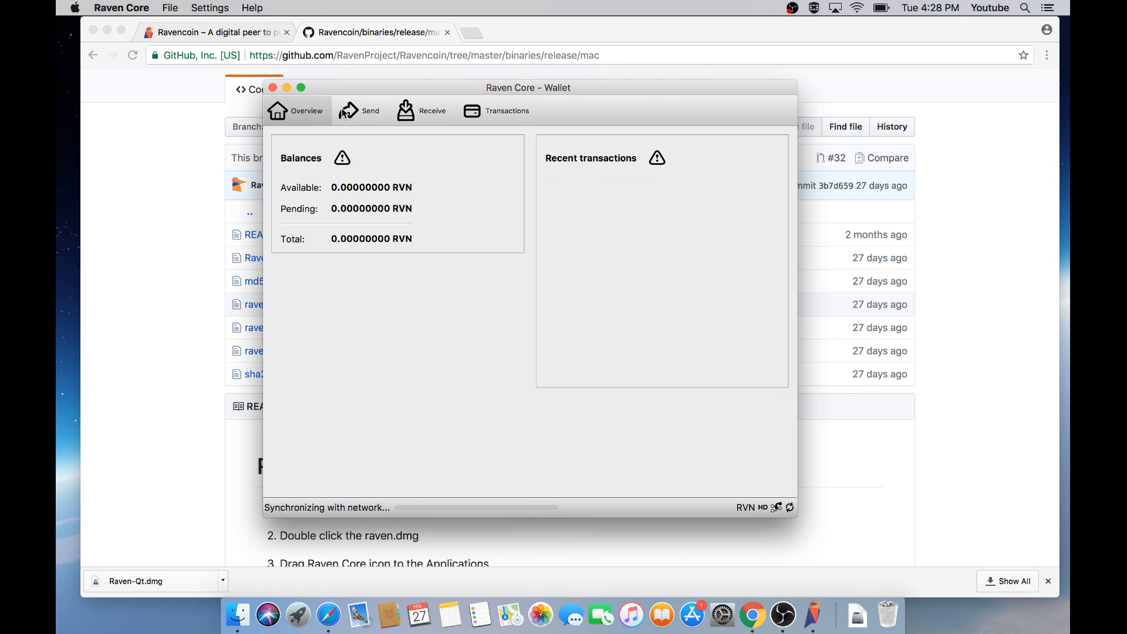
mouse_move(425, 172)
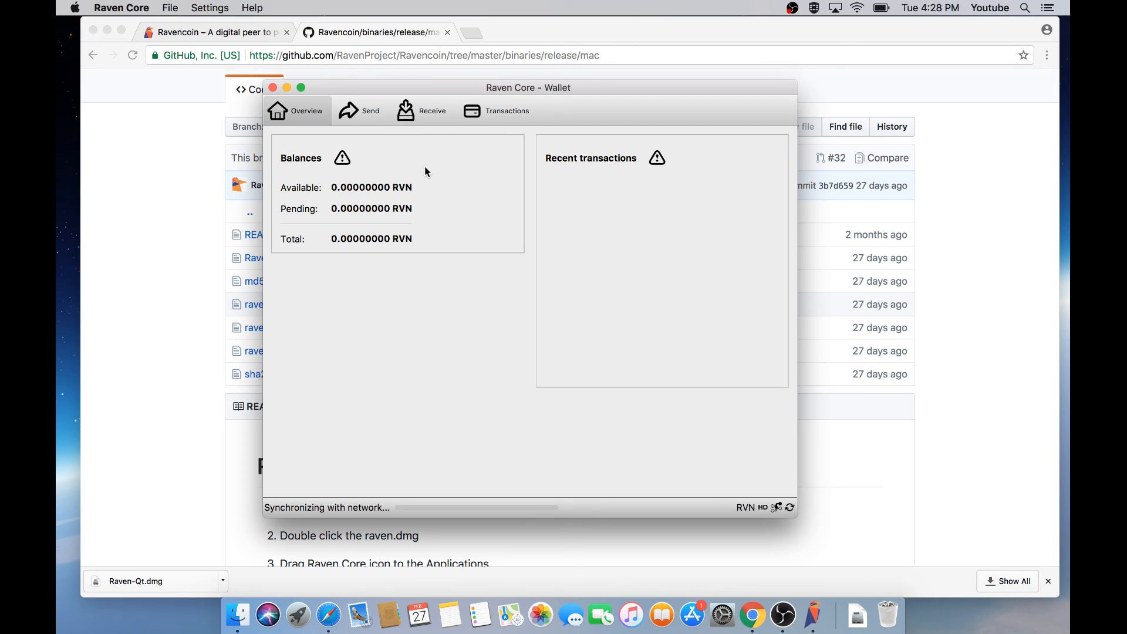
mouse_move(368, 121)
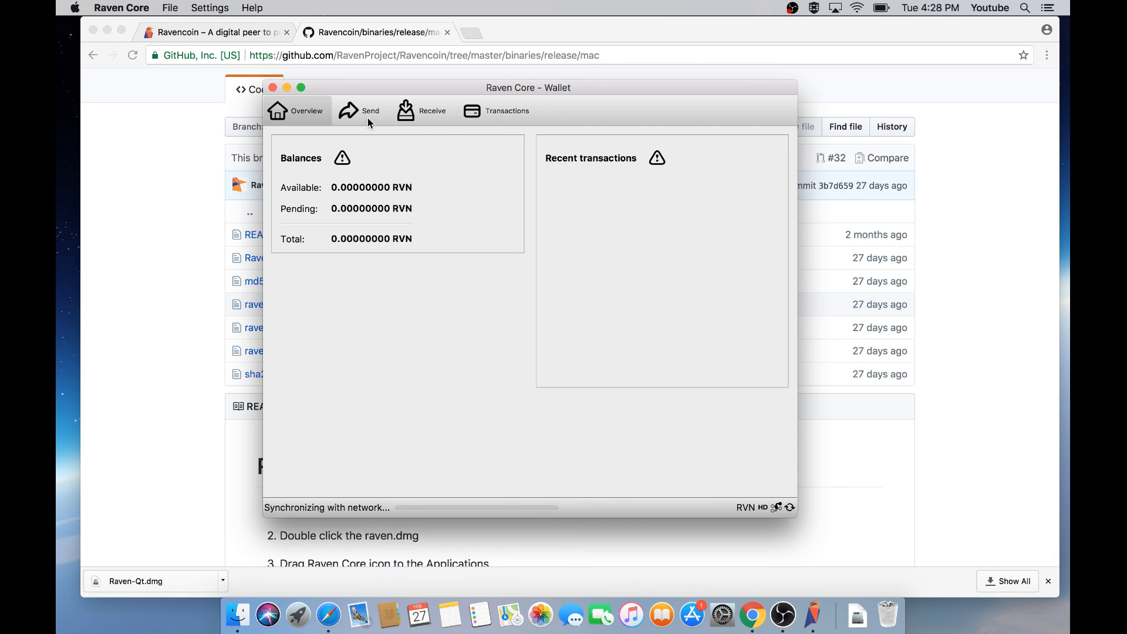
mouse_move(359, 111)
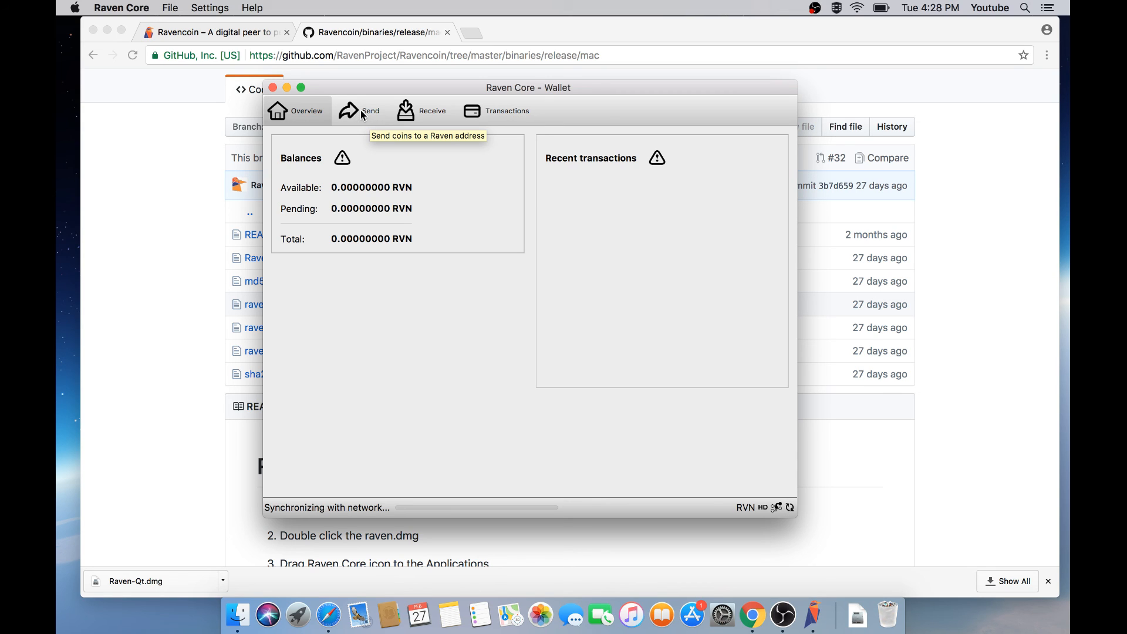
mouse_move(691, 614)
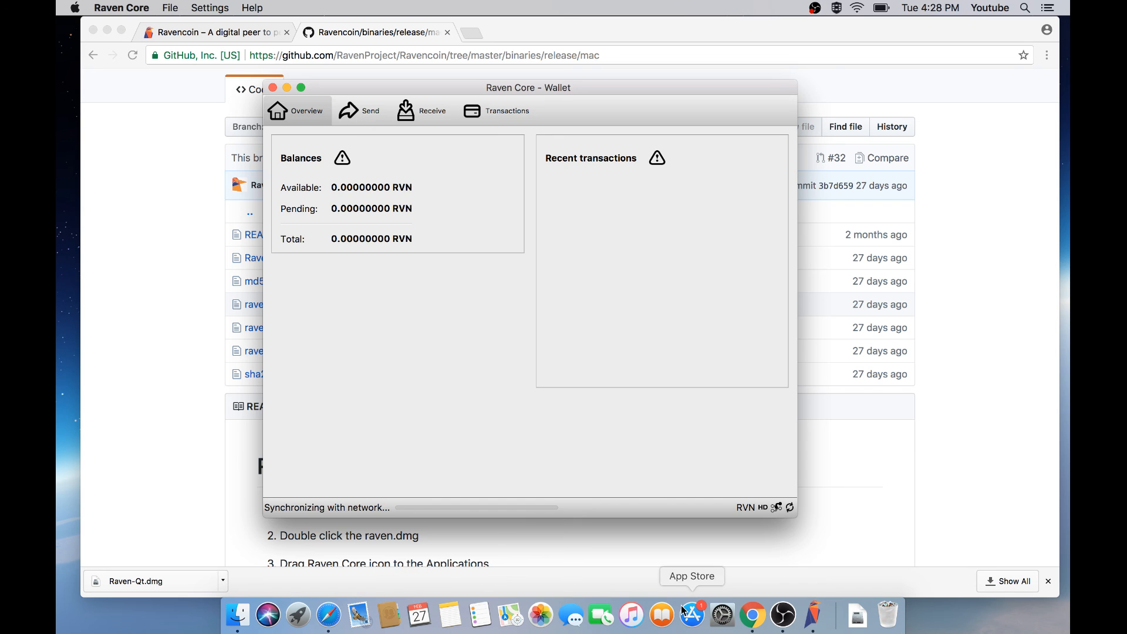
mouse_move(857, 616)
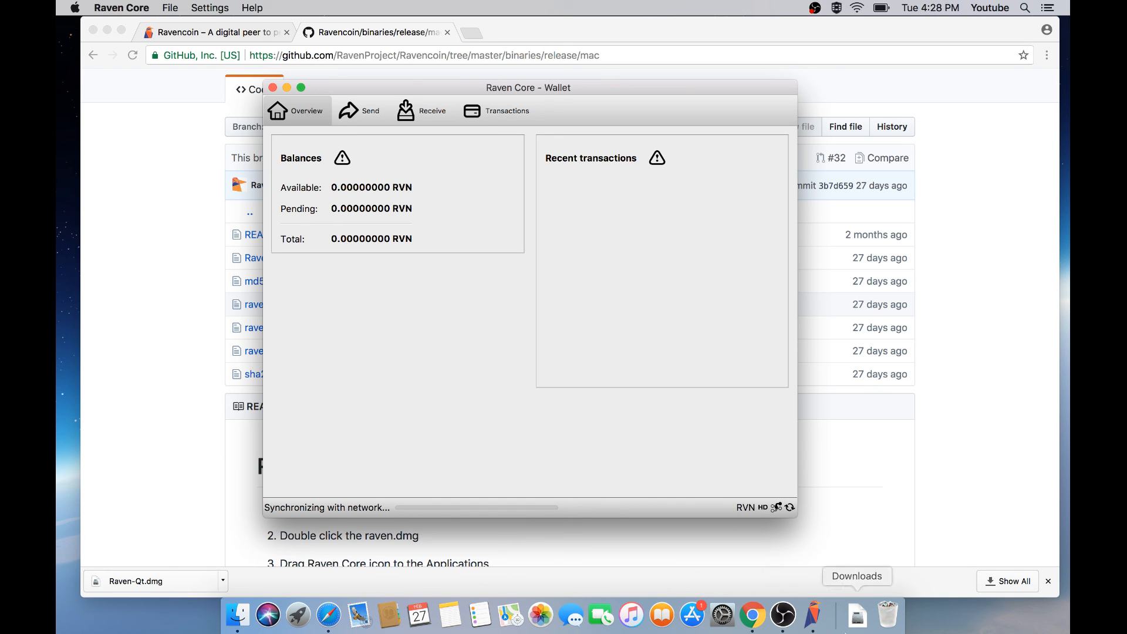